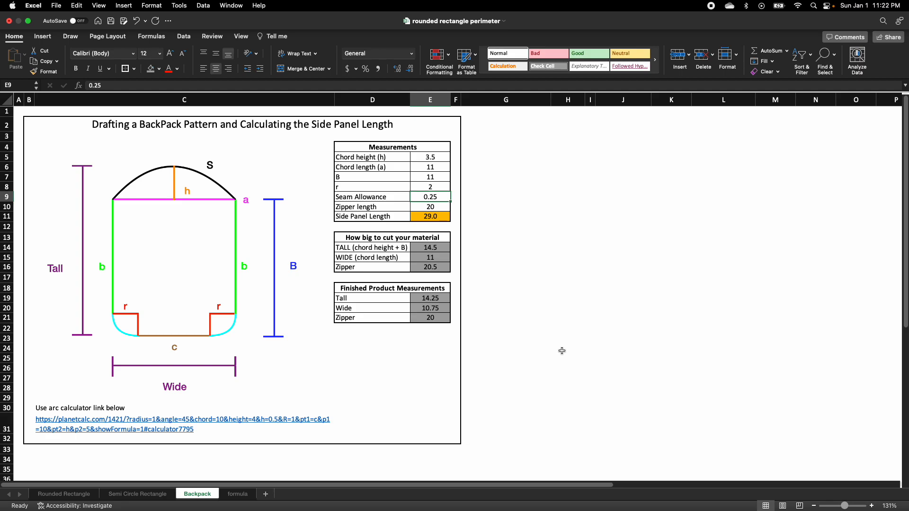
pyautogui.moveTo(501, 211)
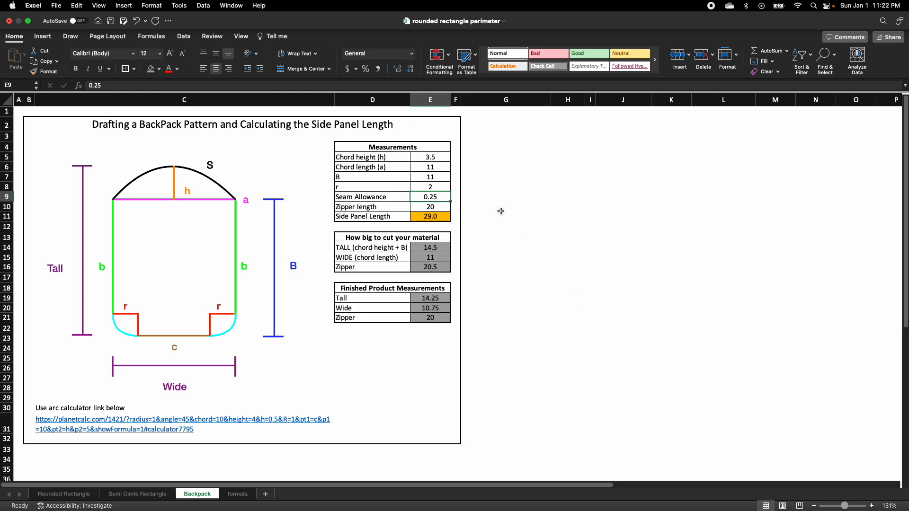
pyautogui.moveTo(384, 351)
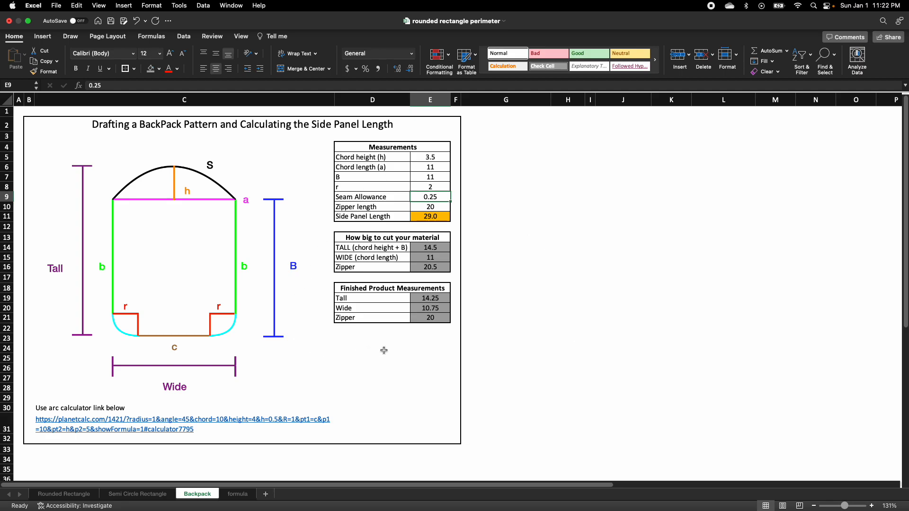
pyautogui.moveTo(202, 170)
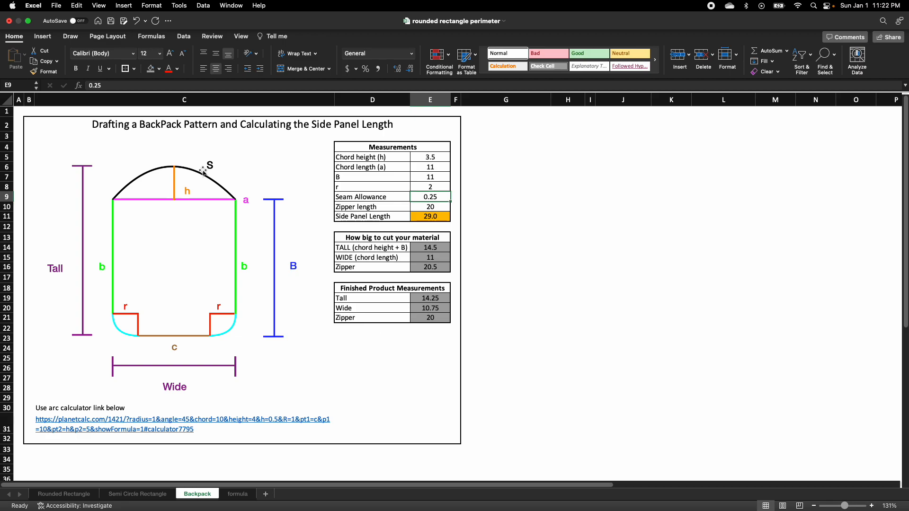
pyautogui.moveTo(208, 165)
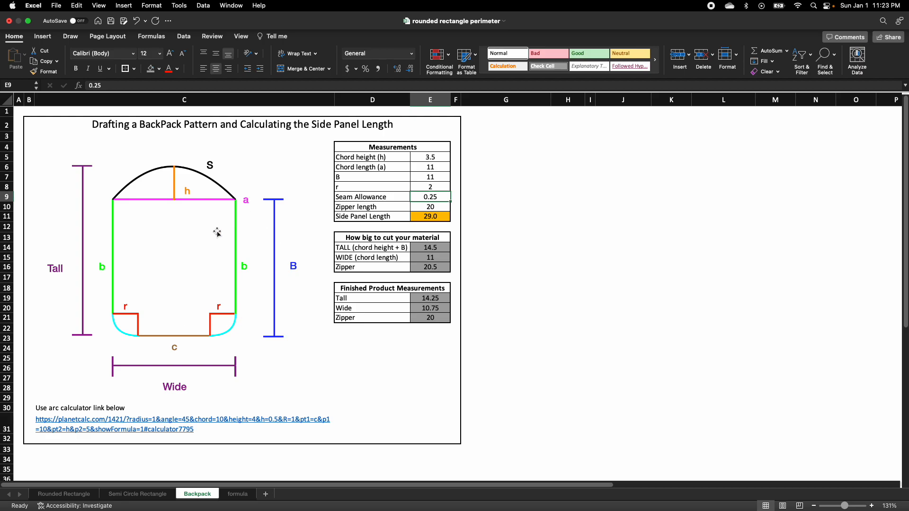
pyautogui.moveTo(484, 172)
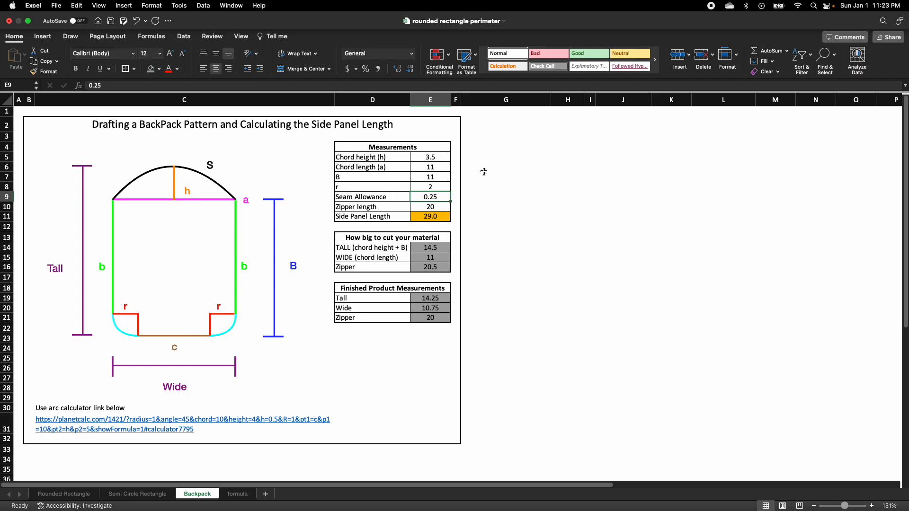
pyautogui.moveTo(203, 205)
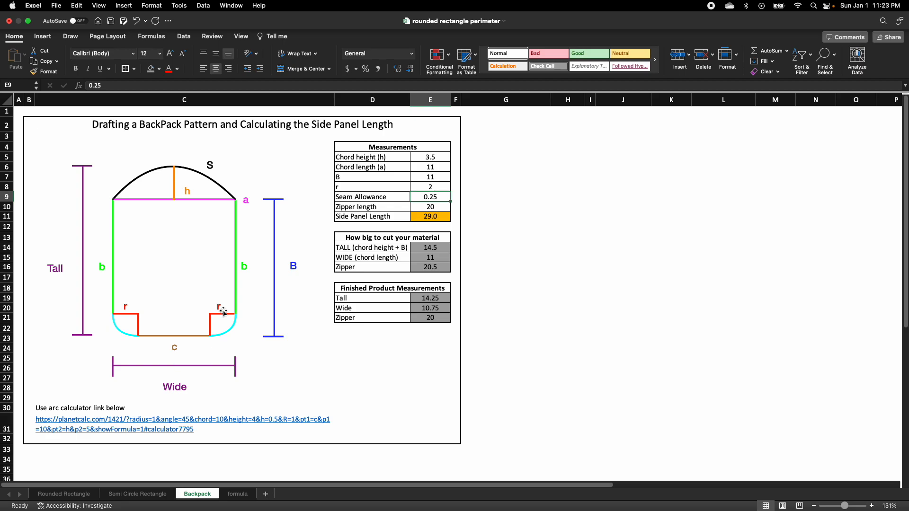
pyautogui.moveTo(130, 243)
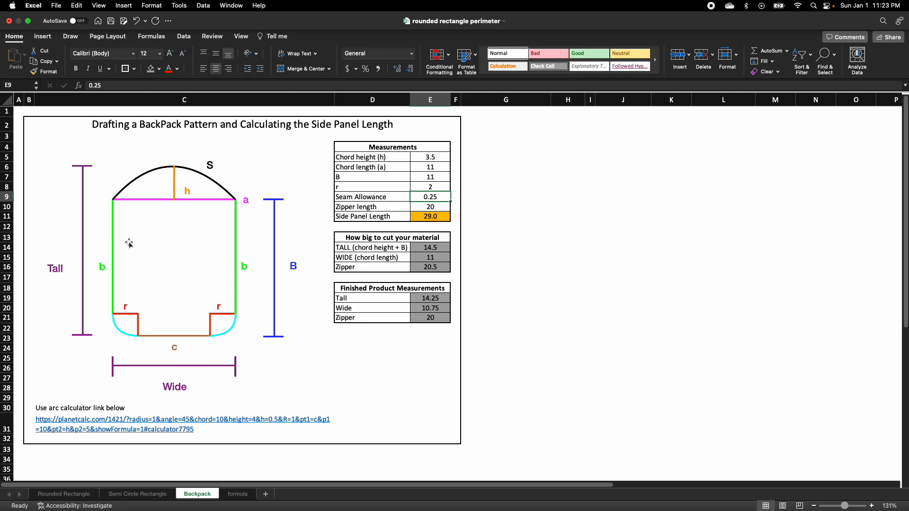
pyautogui.moveTo(130, 246)
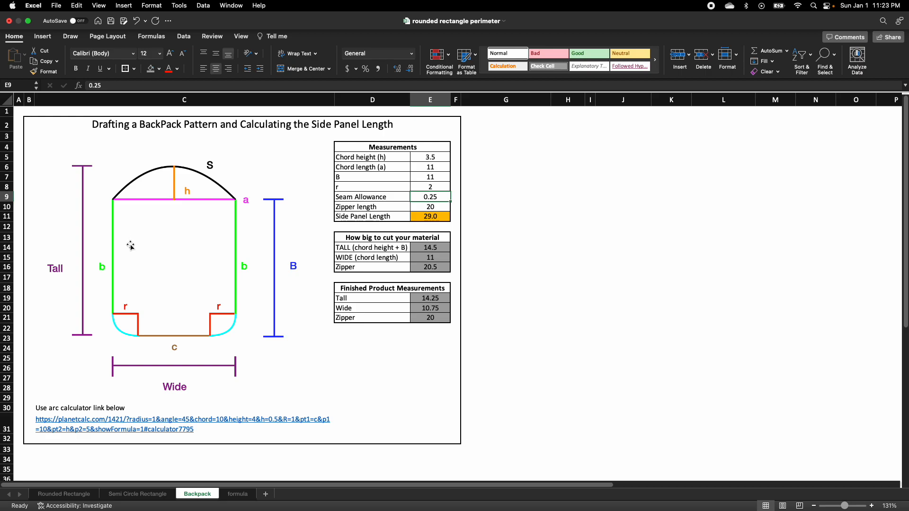
pyautogui.moveTo(178, 194)
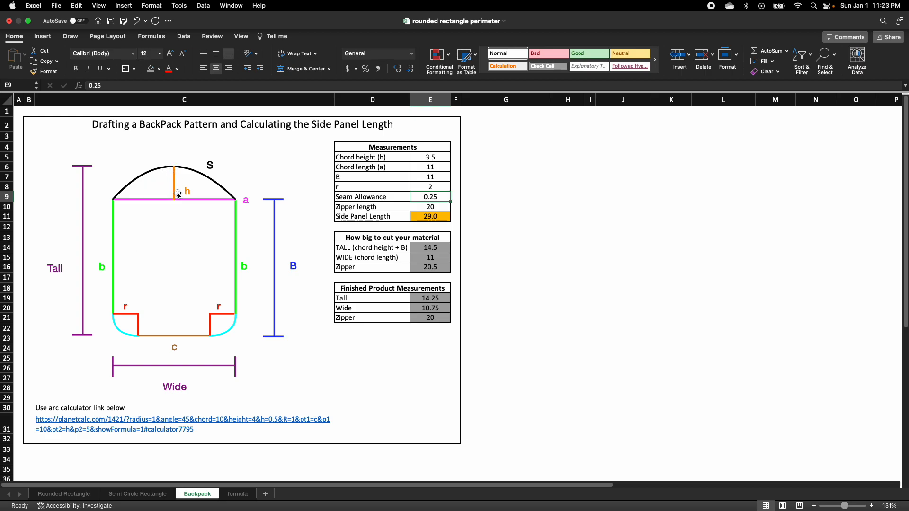
pyautogui.moveTo(120, 201)
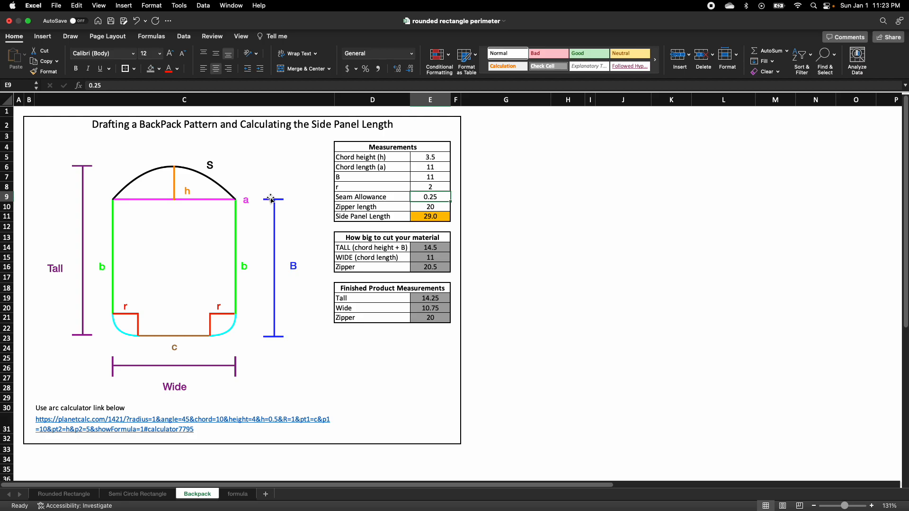
pyautogui.moveTo(275, 310)
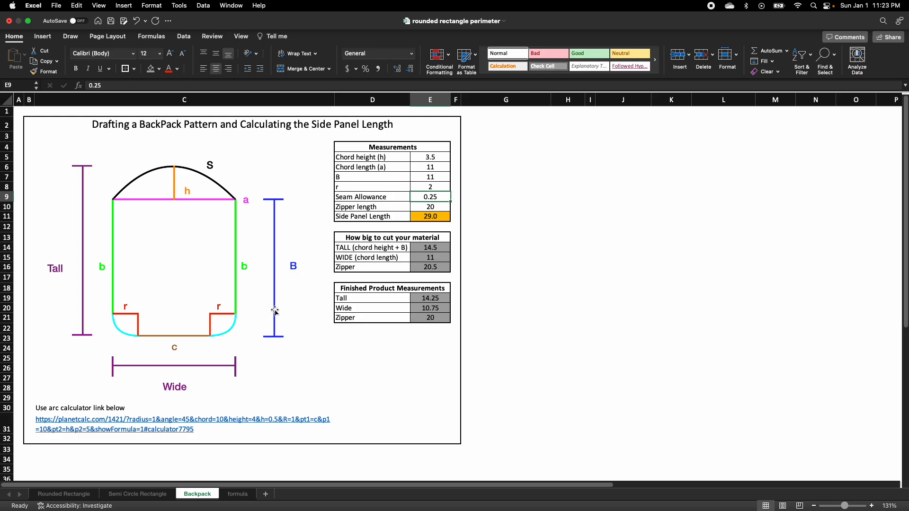
pyautogui.moveTo(241, 203)
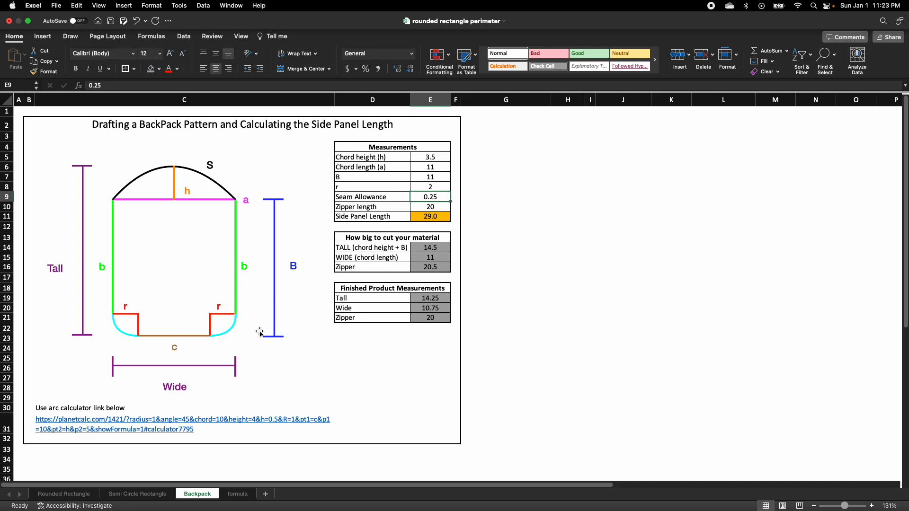
pyautogui.moveTo(227, 317)
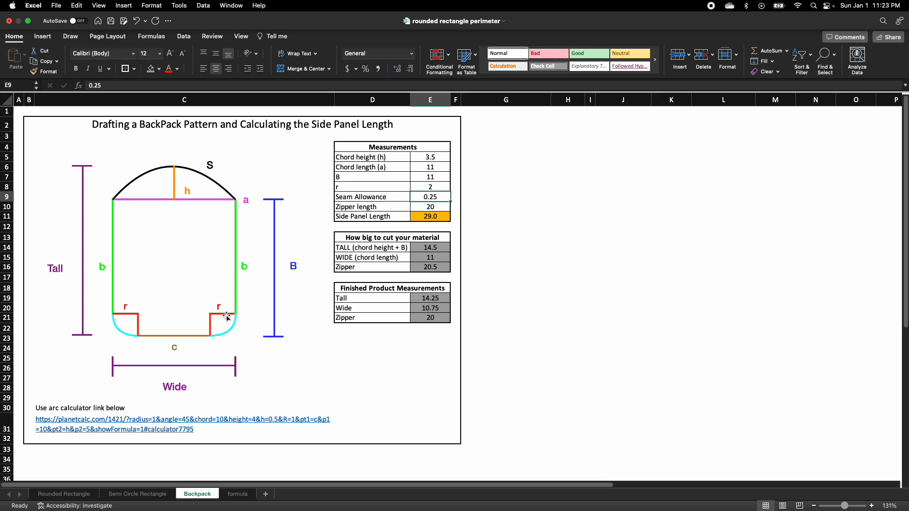
pyautogui.moveTo(232, 315)
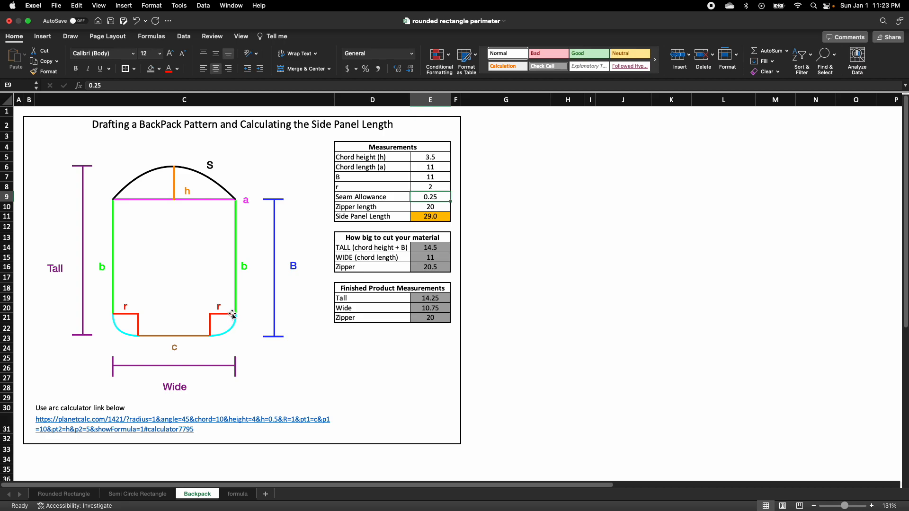
pyautogui.moveTo(233, 324)
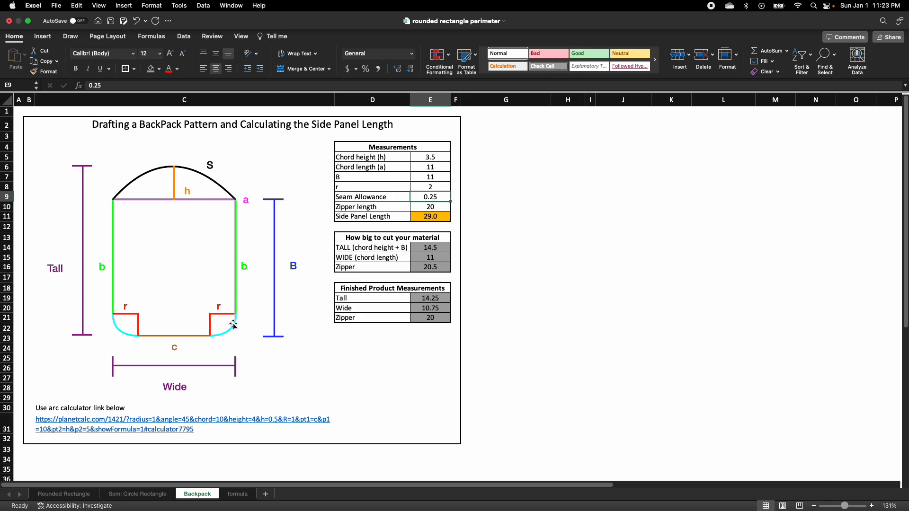
pyautogui.moveTo(228, 333)
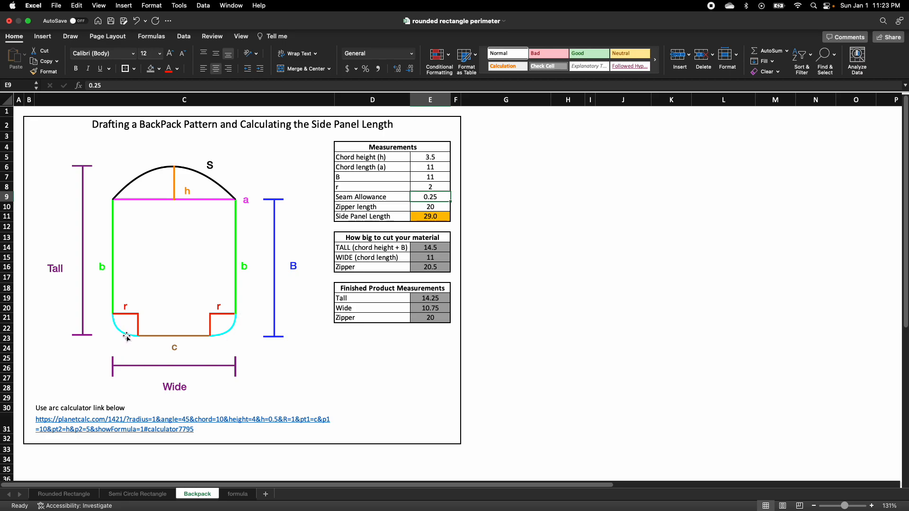
pyautogui.moveTo(209, 275)
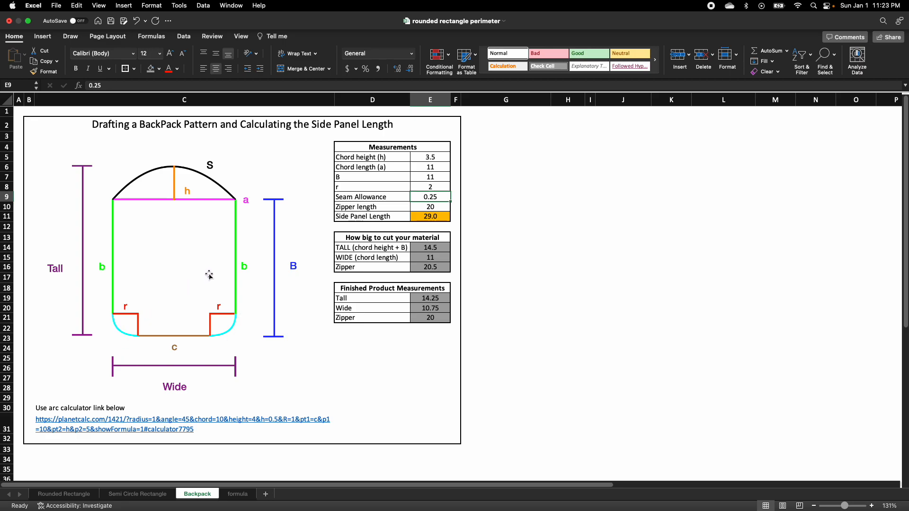
pyautogui.moveTo(424, 191)
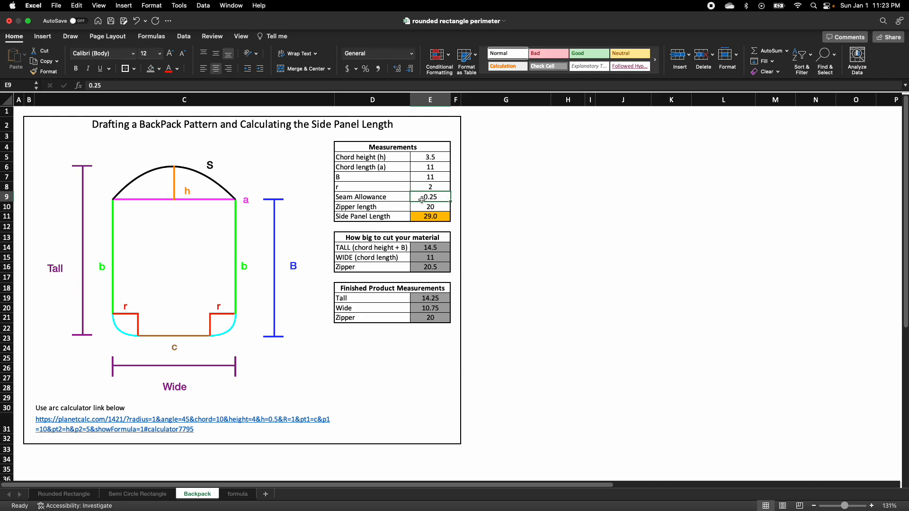
pyautogui.moveTo(419, 199)
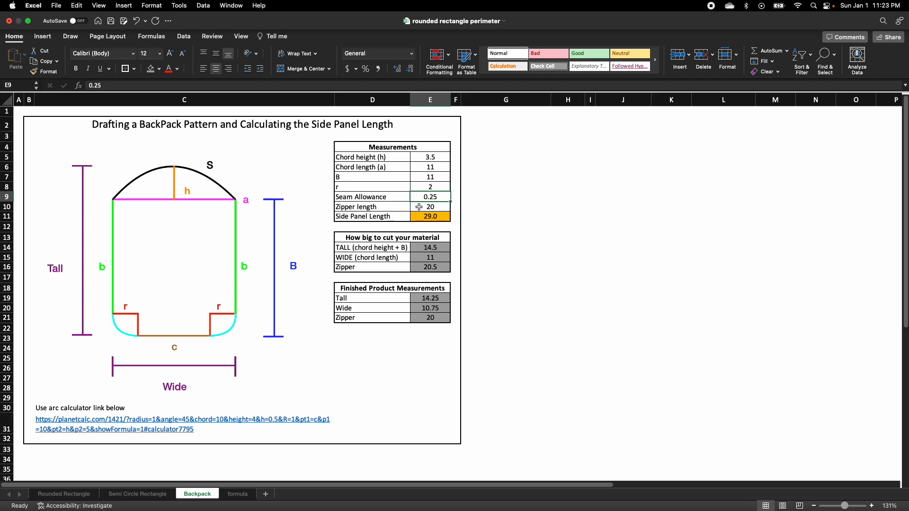
# Set the Zipper length to 20 and check how Side Panel Length is calculated.
pyautogui.click(430, 207)
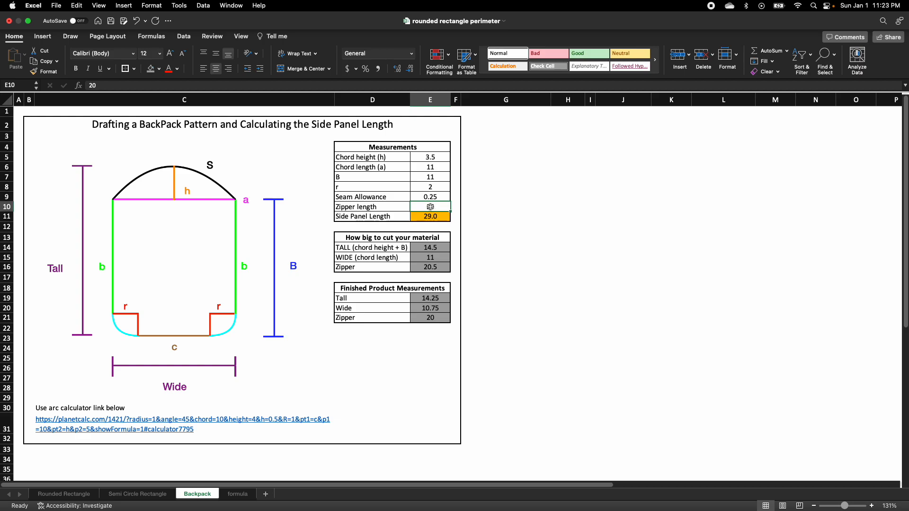
pyautogui.write('20')
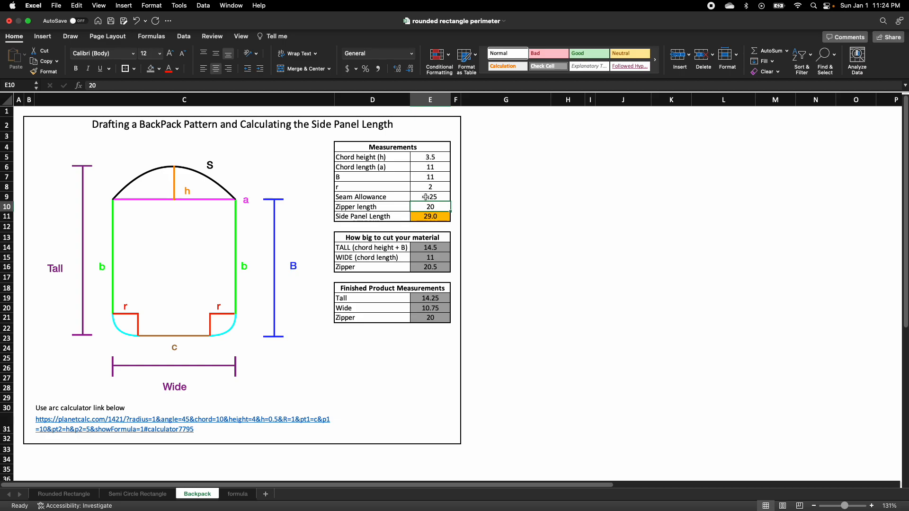
pyautogui.click(429, 216)
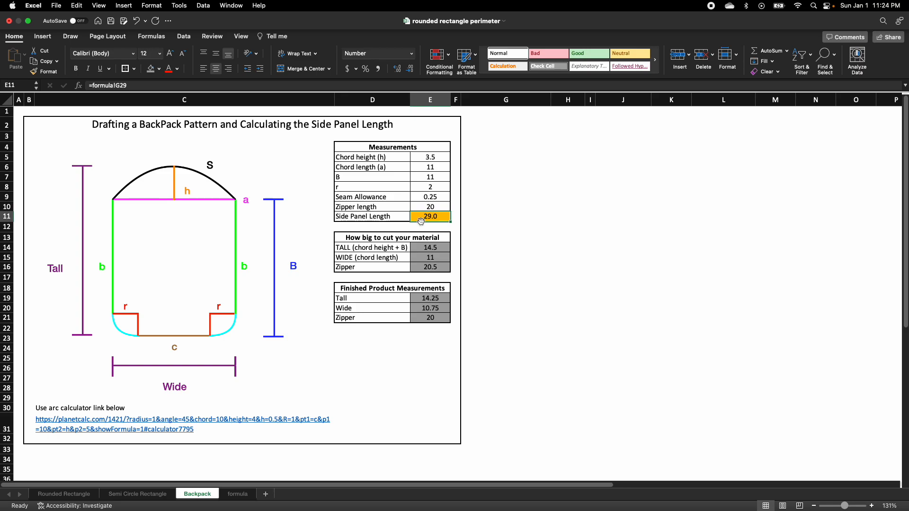
pyautogui.moveTo(374, 266)
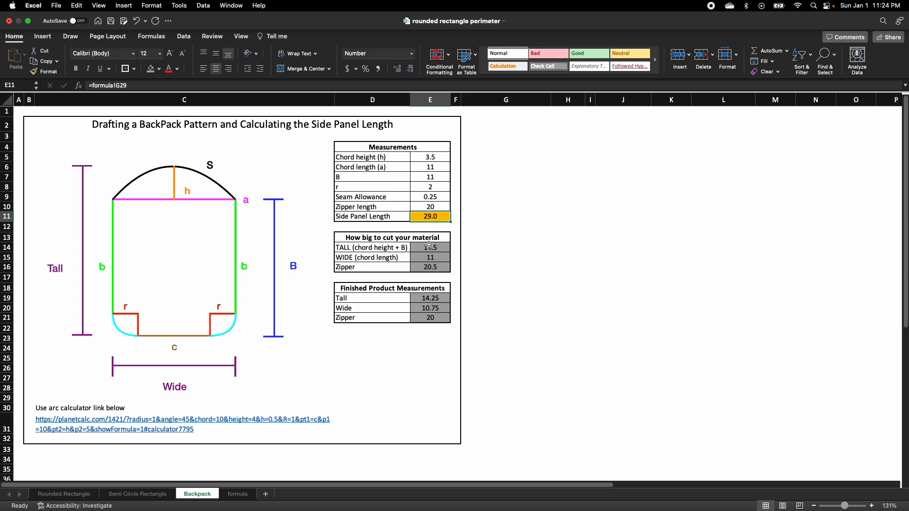
pyautogui.moveTo(438, 247)
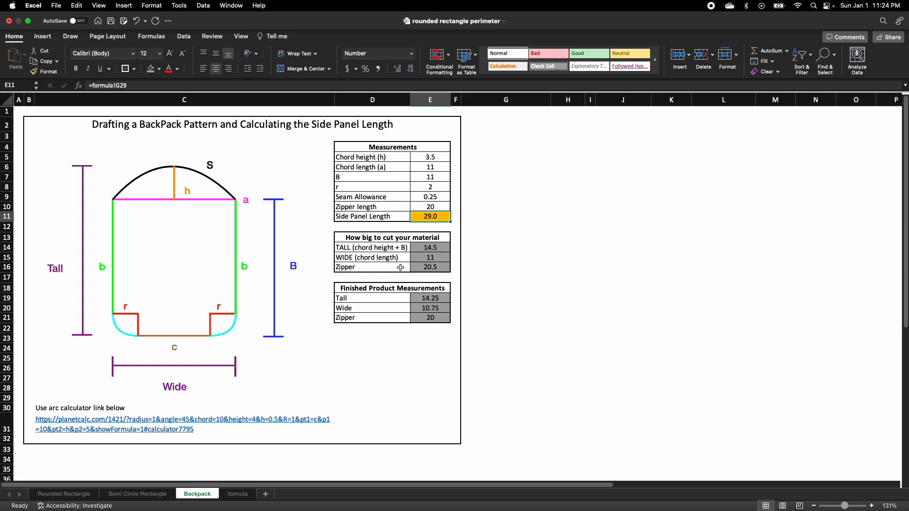
# Review the zipper cut size, Seam Allowance and finished Tall formulas, then view the Rounded Rectangle sheet.
pyautogui.click(430, 267)
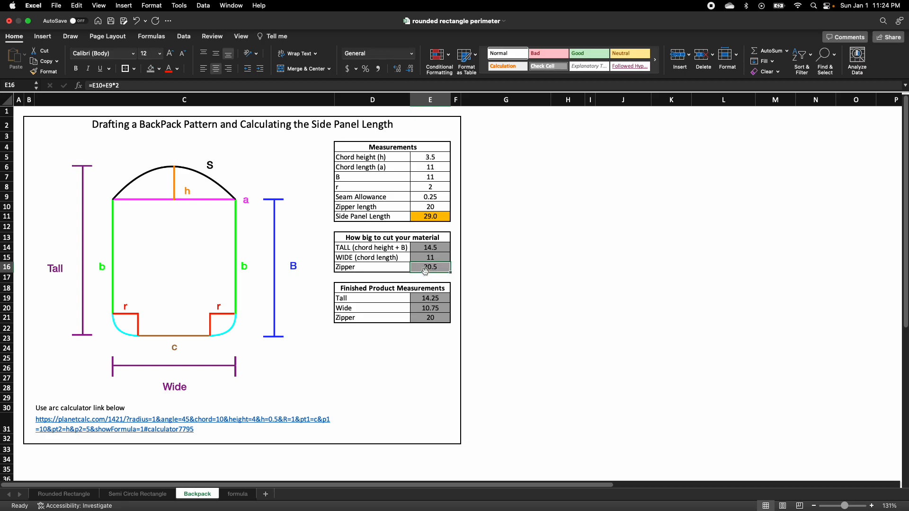
pyautogui.click(429, 197)
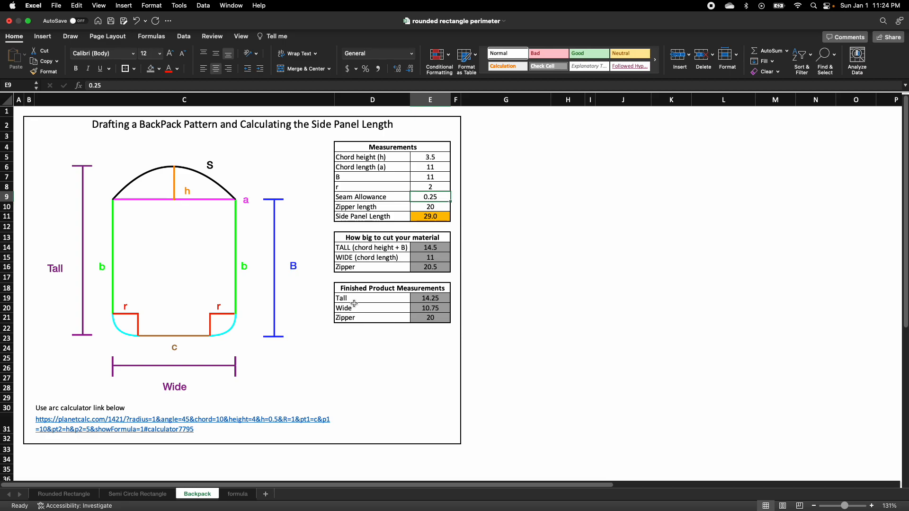
pyautogui.click(430, 298)
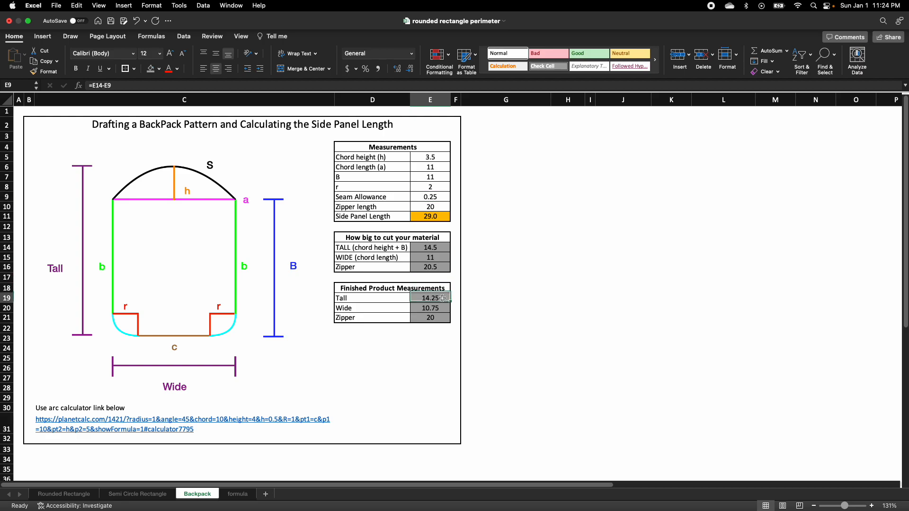
pyautogui.click(430, 298)
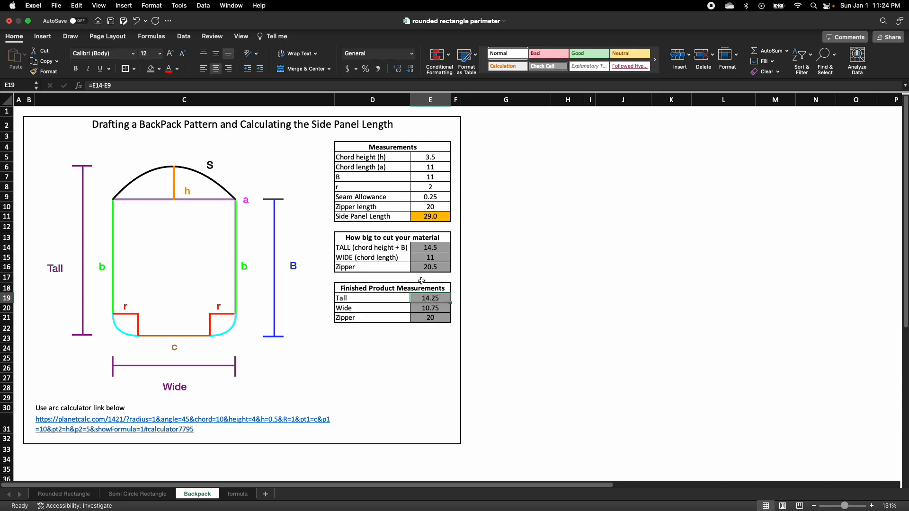
pyautogui.click(431, 197)
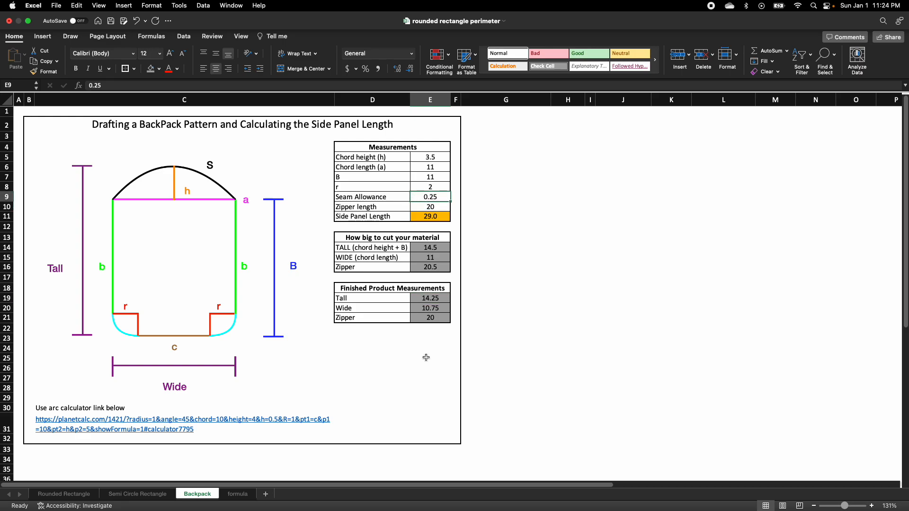
pyautogui.moveTo(431, 374)
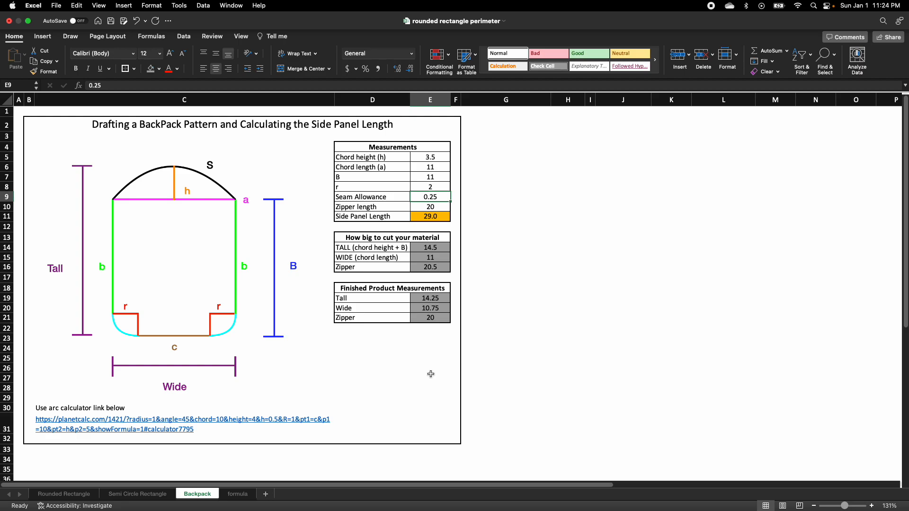
pyautogui.moveTo(236, 210)
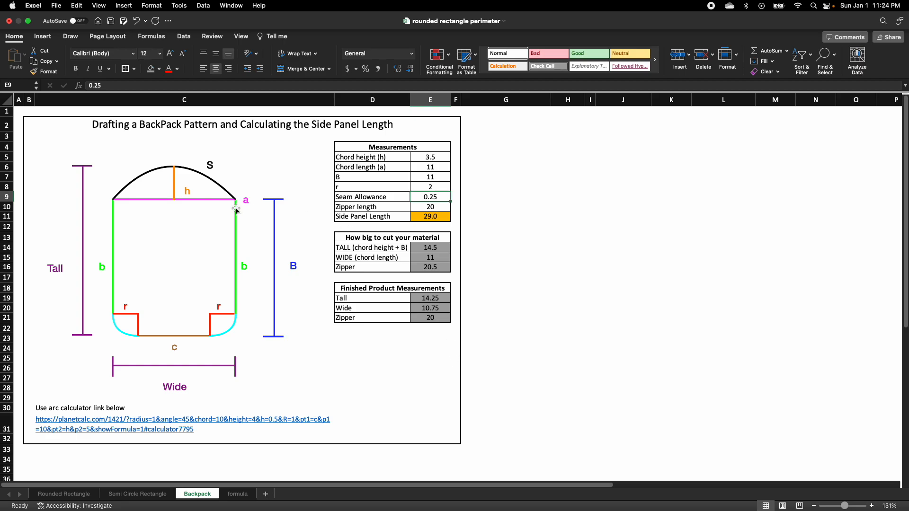
pyautogui.moveTo(189, 252)
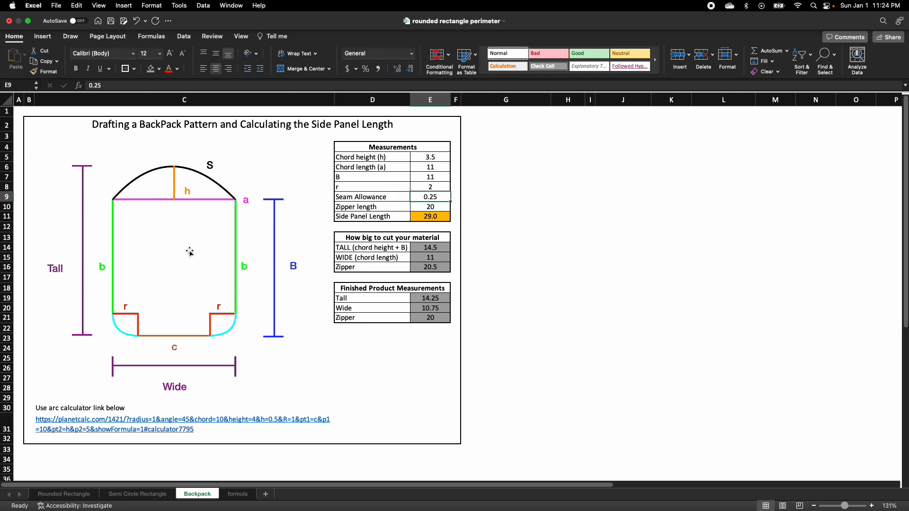
pyautogui.moveTo(90, 243)
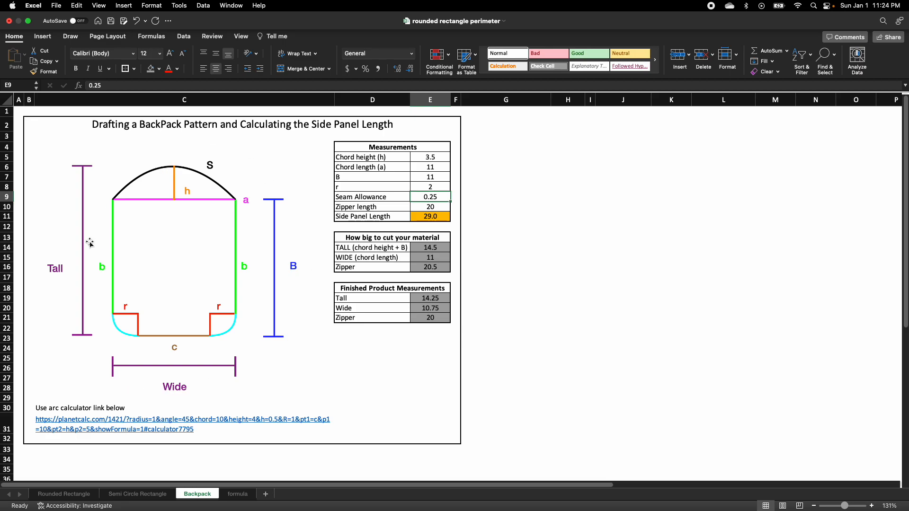
pyautogui.moveTo(188, 227)
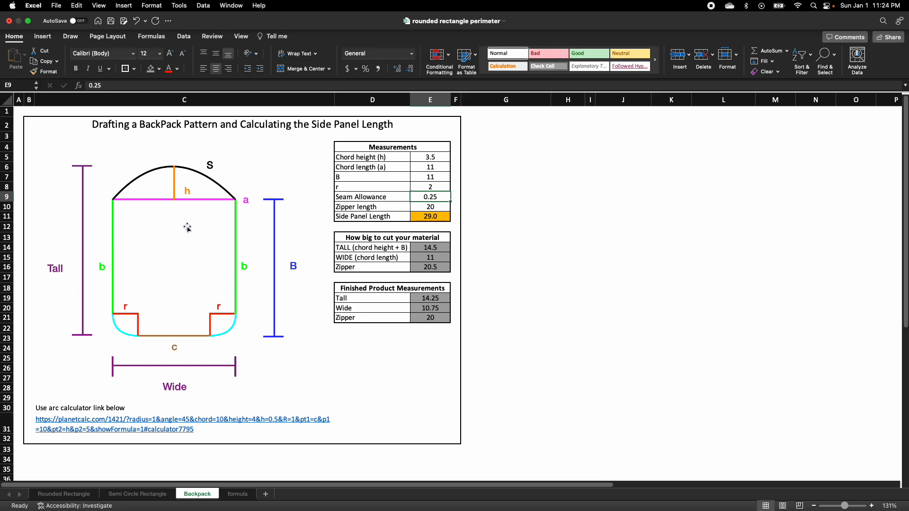
pyautogui.moveTo(196, 238)
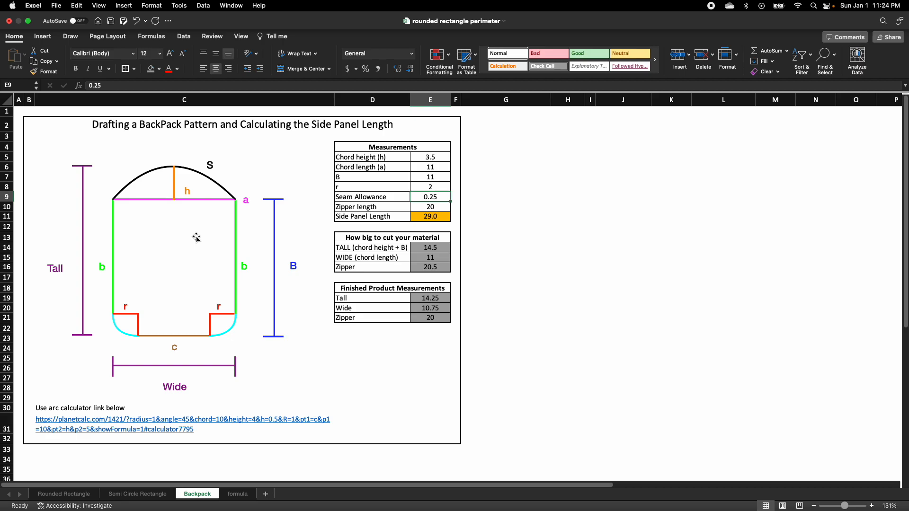
pyautogui.moveTo(203, 181)
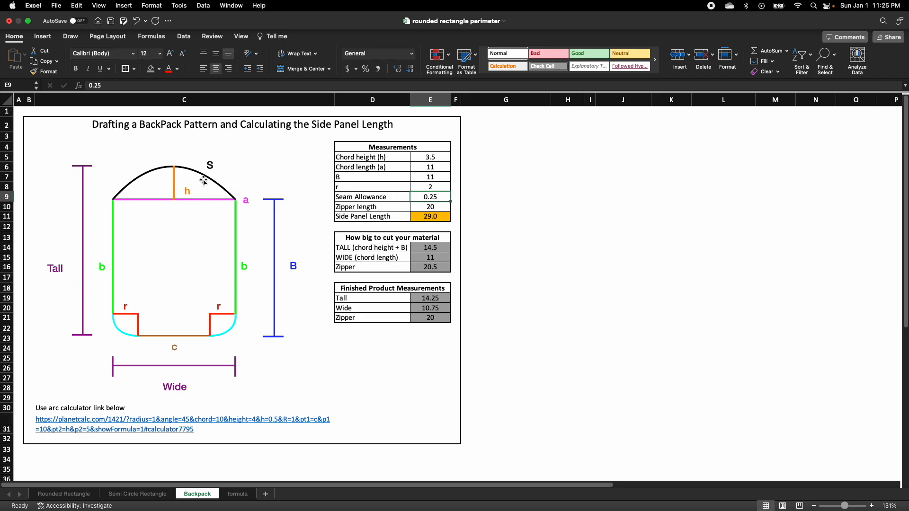
pyautogui.moveTo(174, 159)
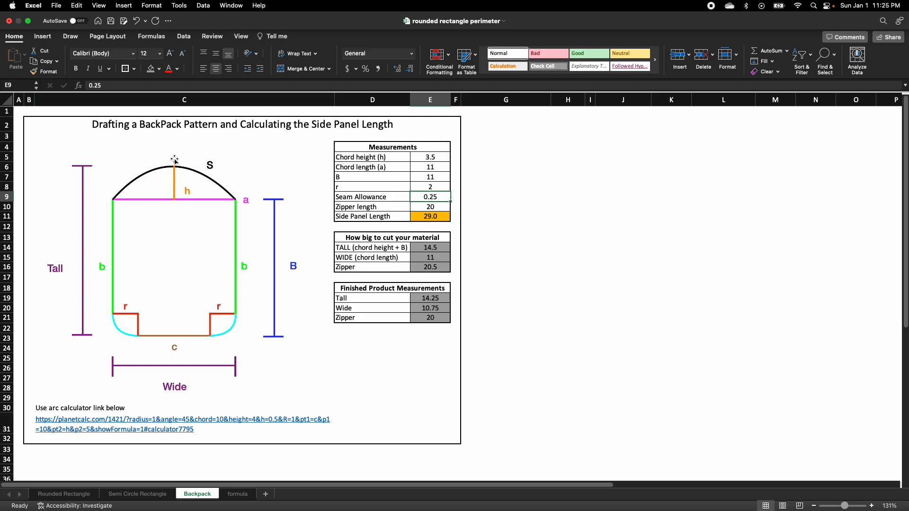
pyautogui.moveTo(198, 167)
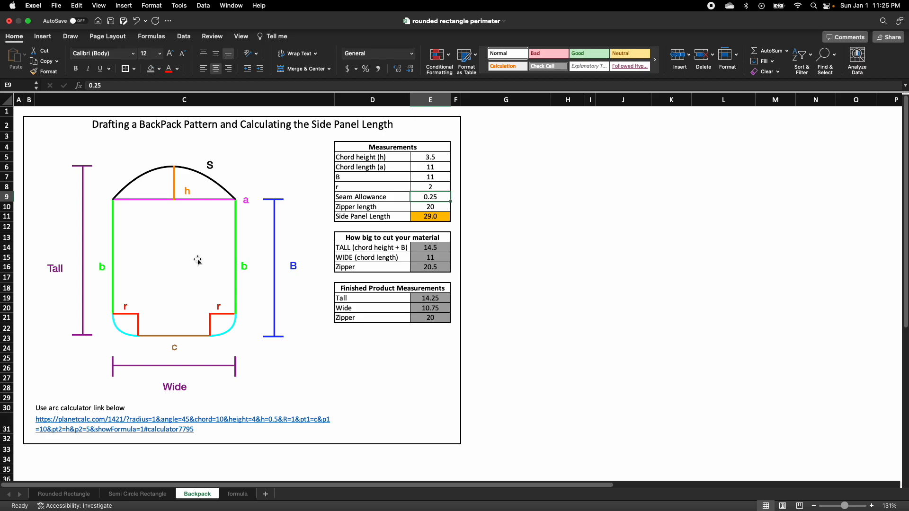
pyautogui.moveTo(214, 274)
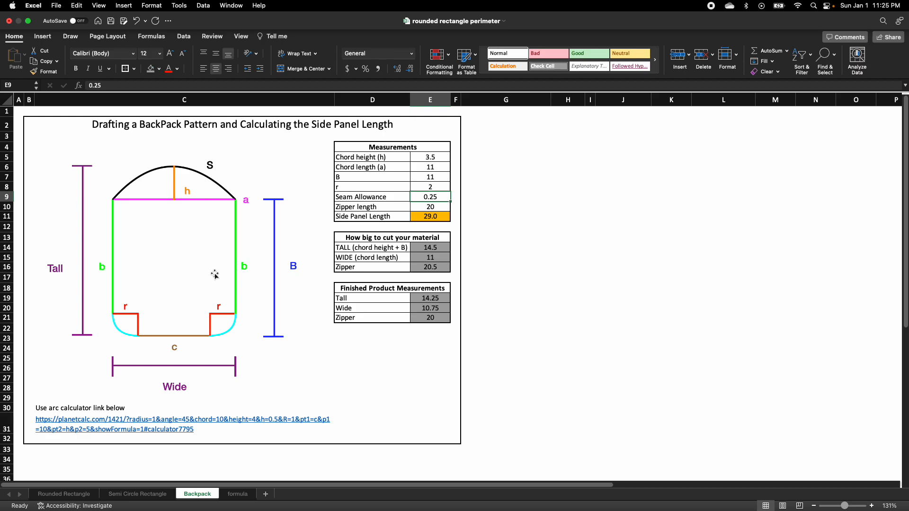
pyautogui.moveTo(333, 329)
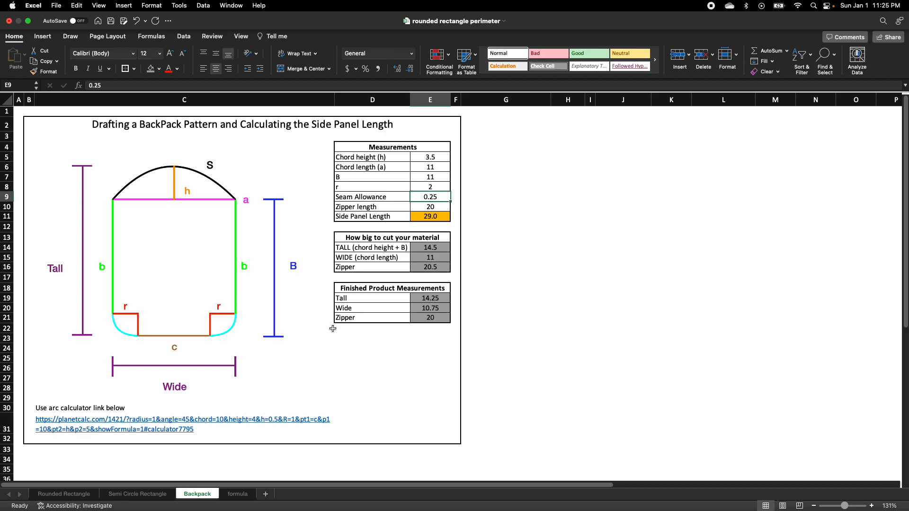
pyautogui.moveTo(103, 480)
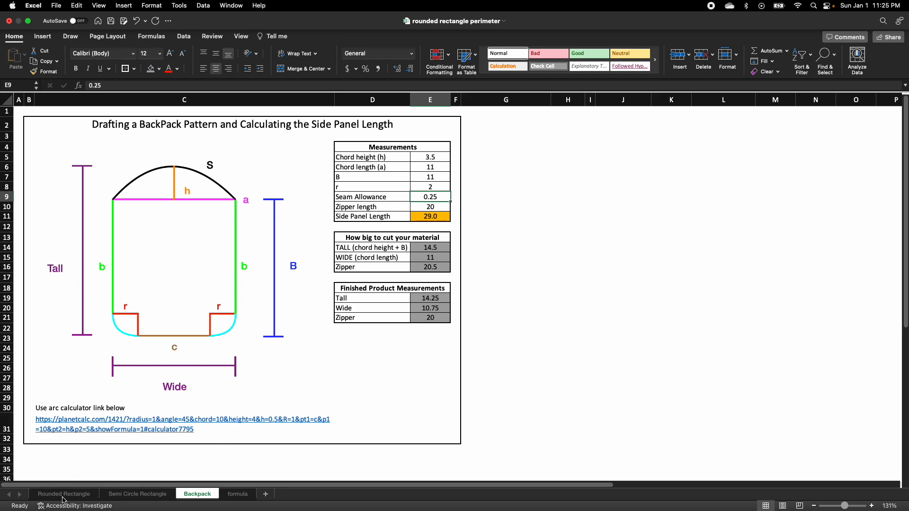
pyautogui.click(64, 493)
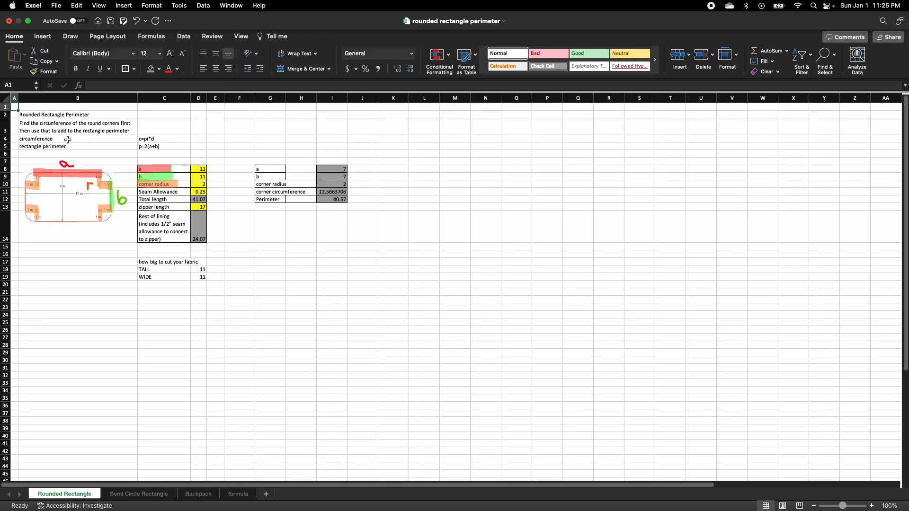
pyautogui.moveTo(29, 166)
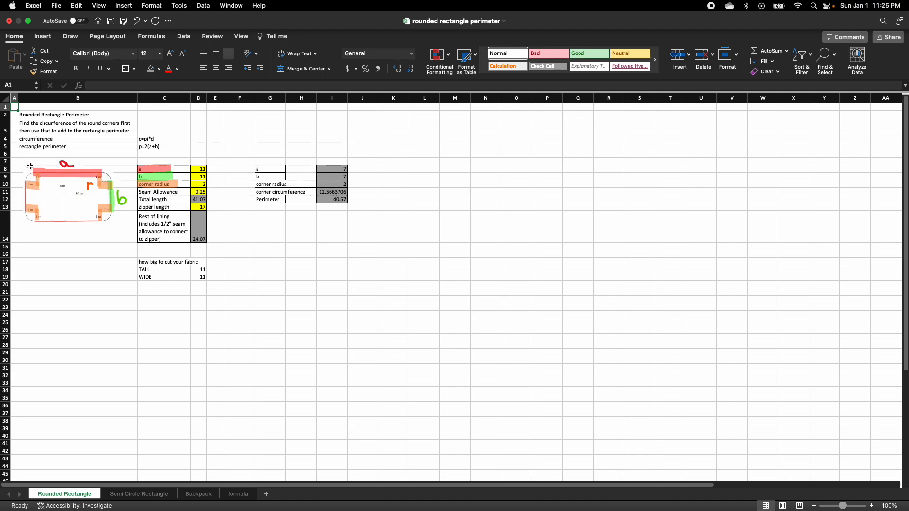
pyautogui.moveTo(86, 165)
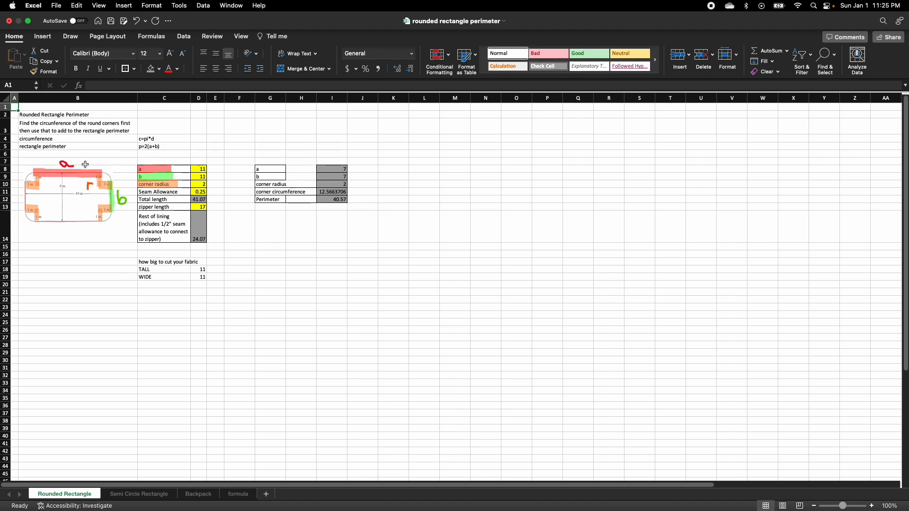
pyautogui.moveTo(116, 227)
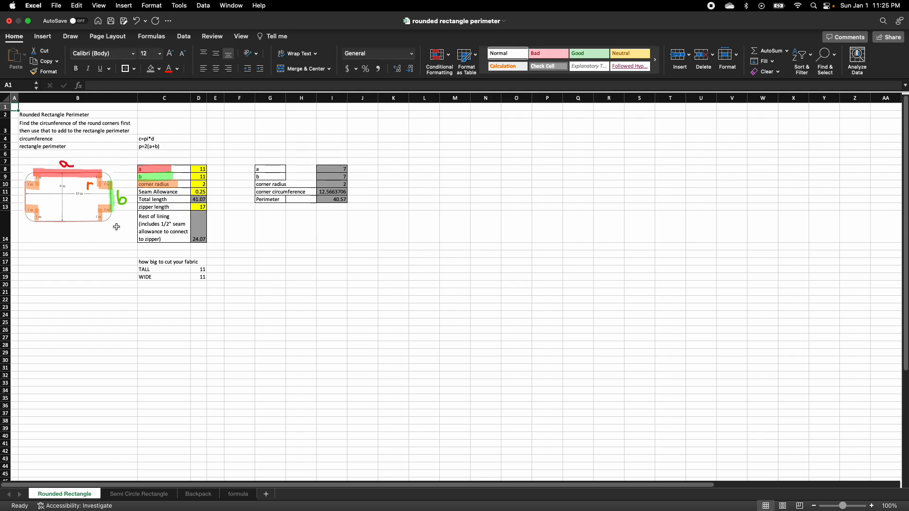
pyautogui.moveTo(80, 164)
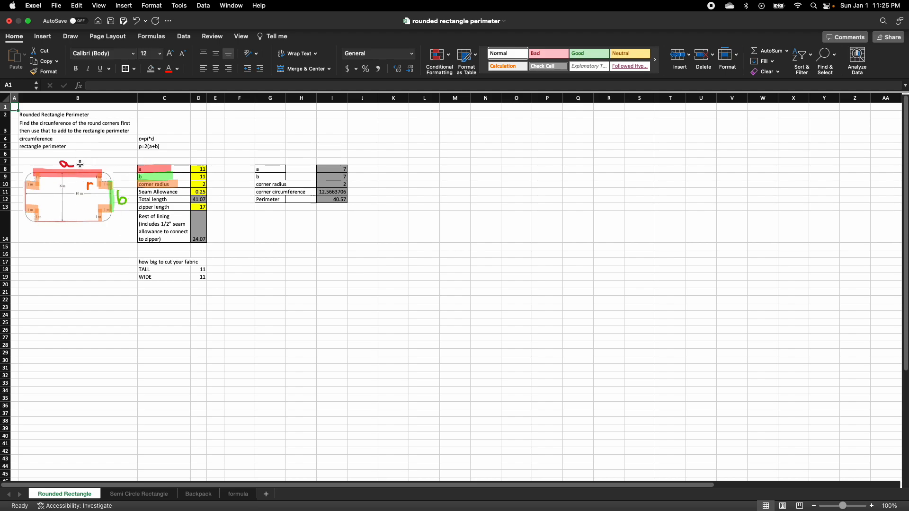
# Switch to the Semi Circle Rectangle sheet showing the 50.78 total length.
pyautogui.click(139, 494)
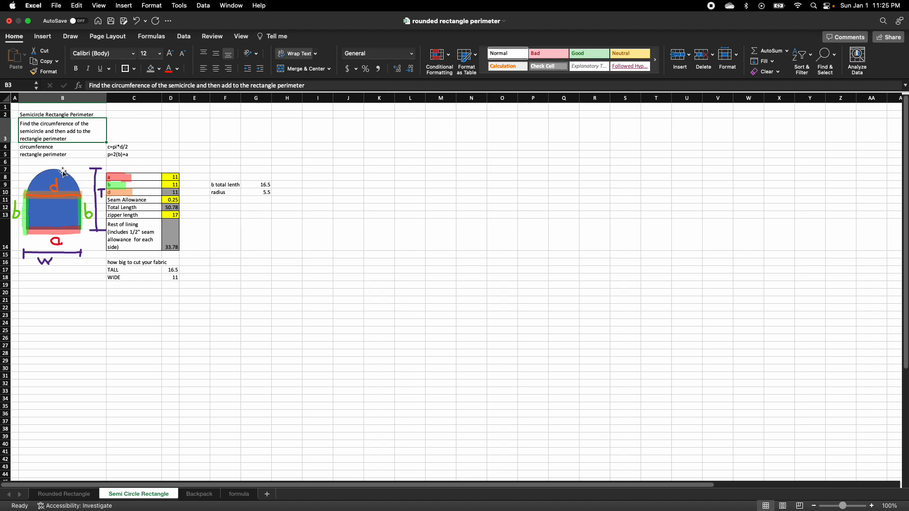
pyautogui.moveTo(88, 213)
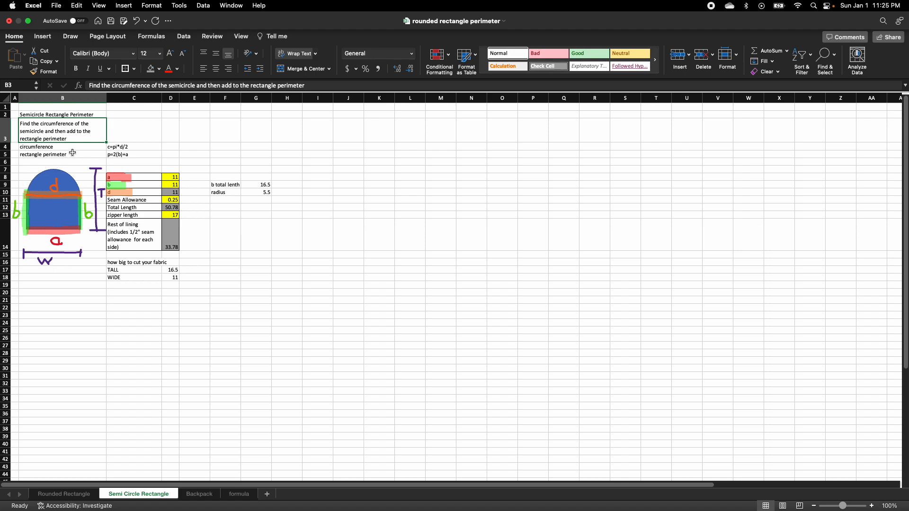
pyautogui.moveTo(103, 317)
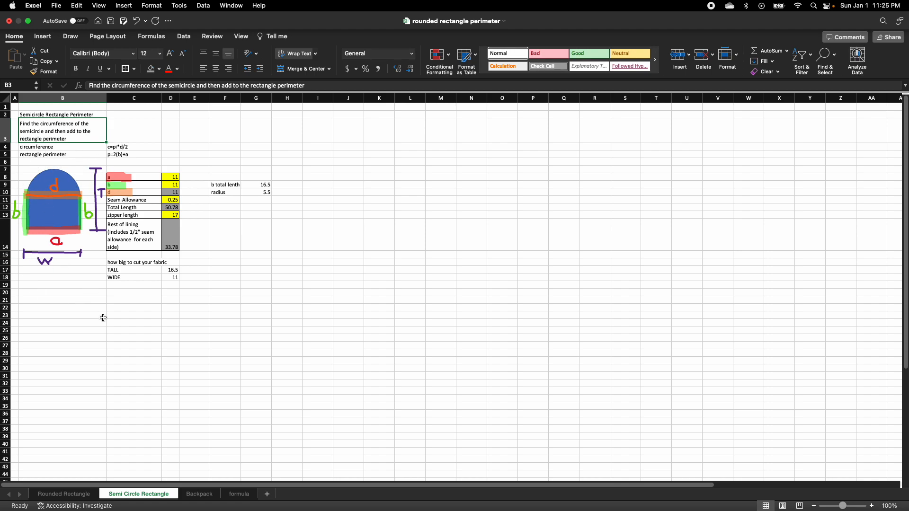
pyautogui.click(196, 494)
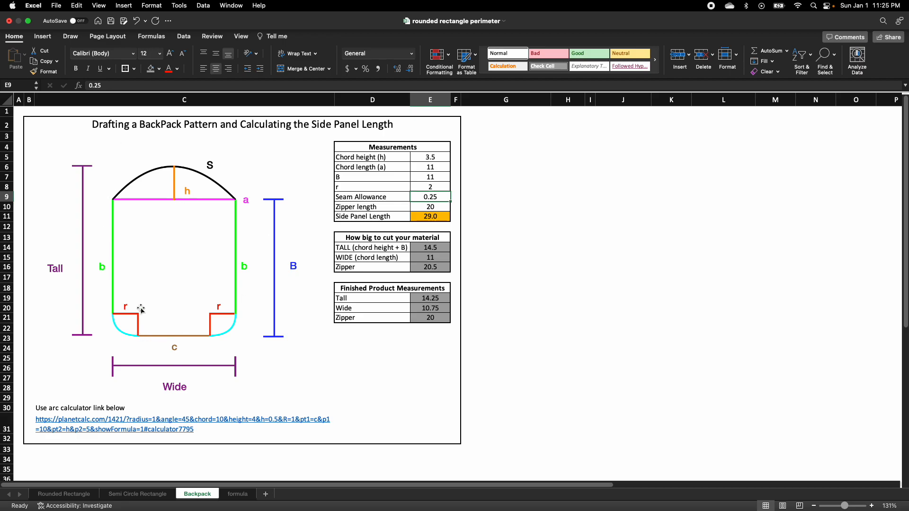
pyautogui.moveTo(140, 167)
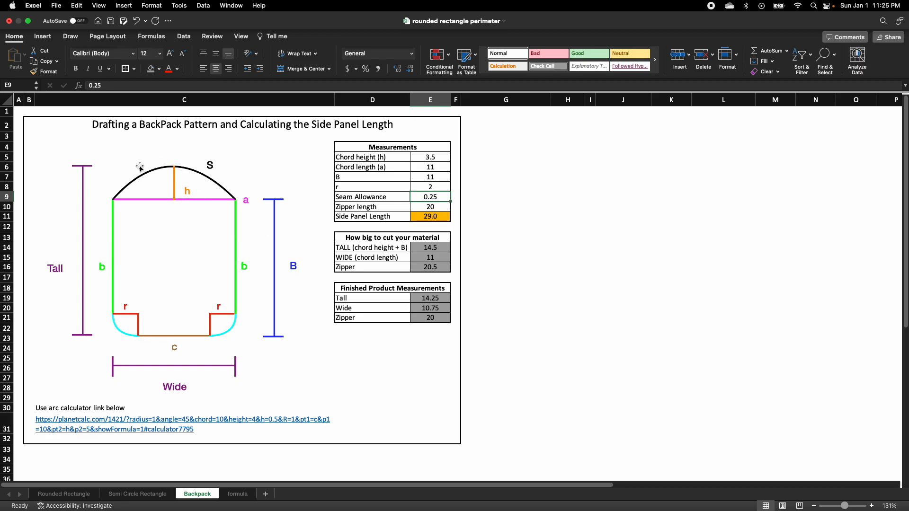
pyautogui.moveTo(193, 380)
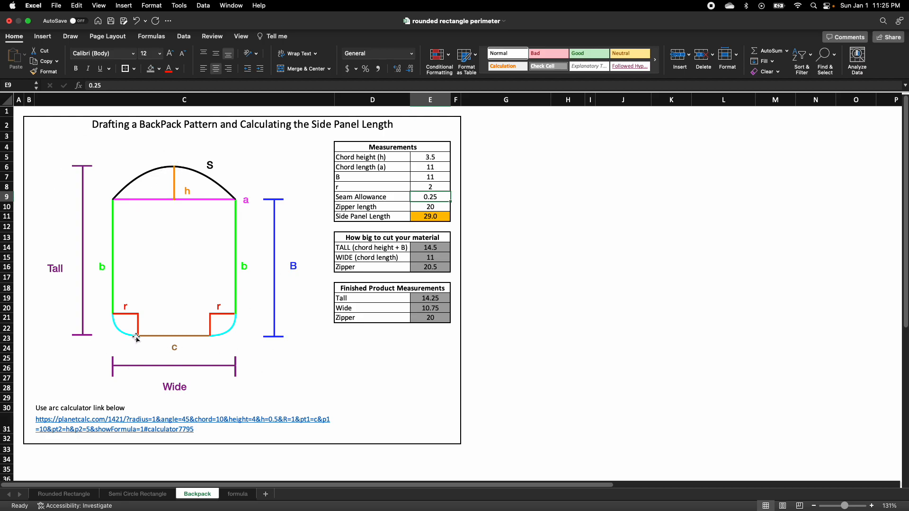
pyautogui.moveTo(282, 361)
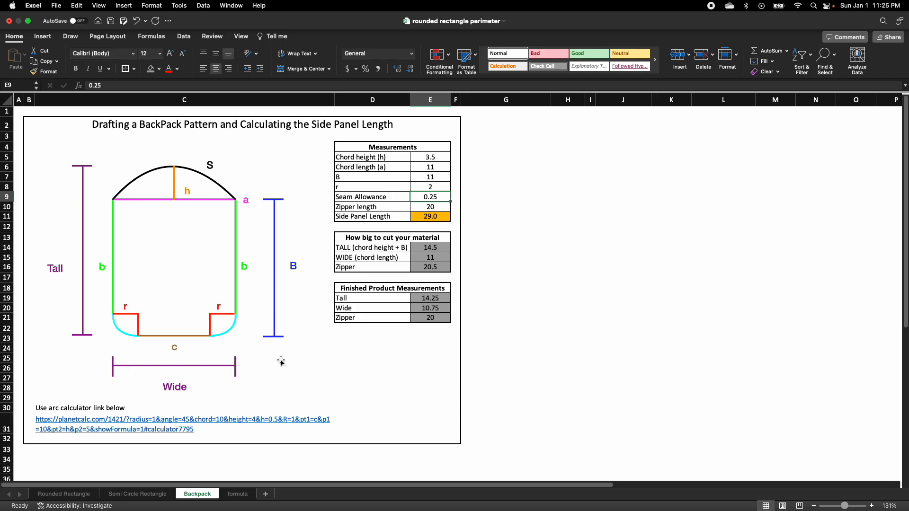
pyautogui.moveTo(273, 125)
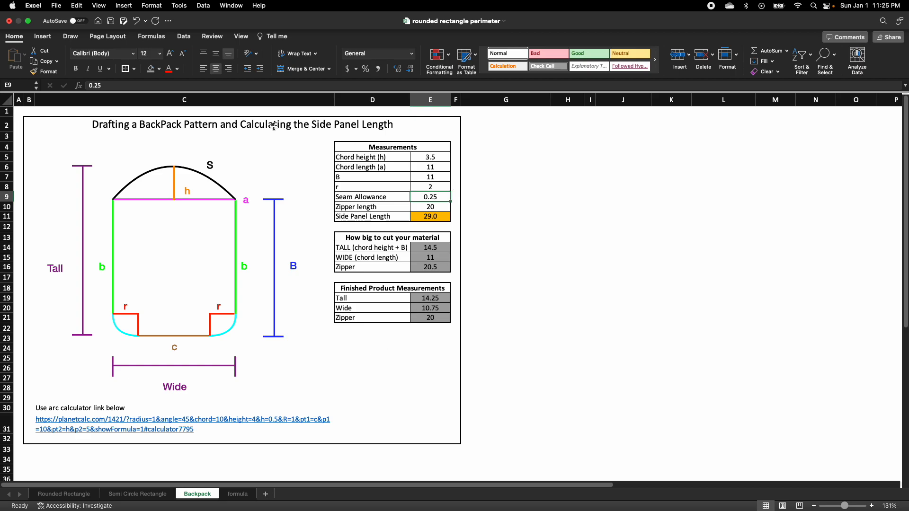
pyautogui.moveTo(284, 317)
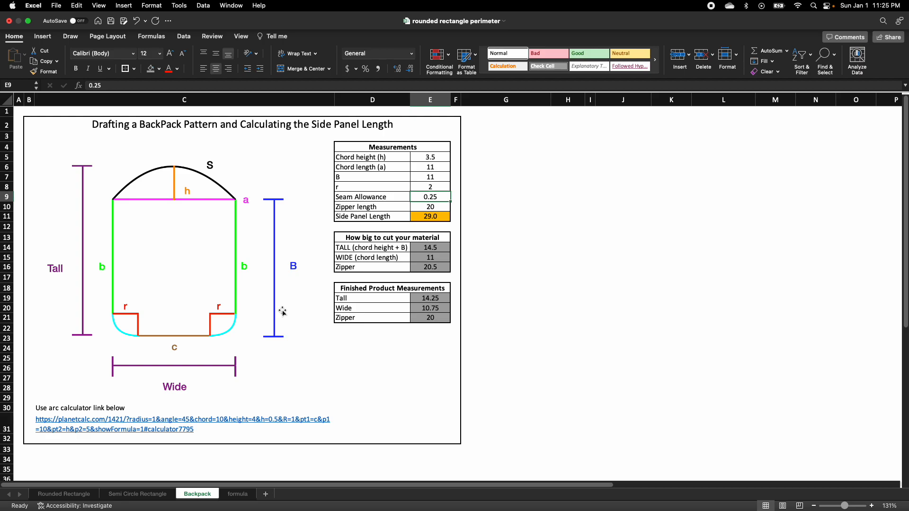
pyautogui.moveTo(197, 296)
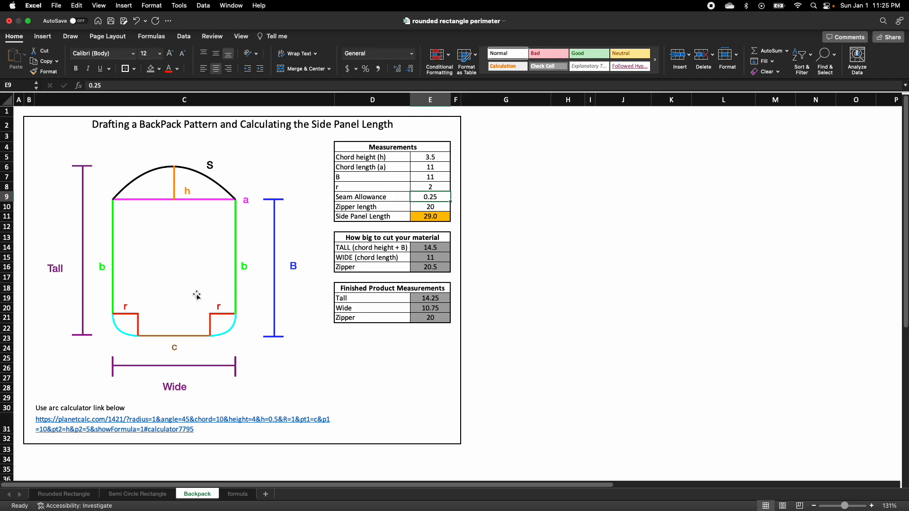
pyautogui.moveTo(338, 366)
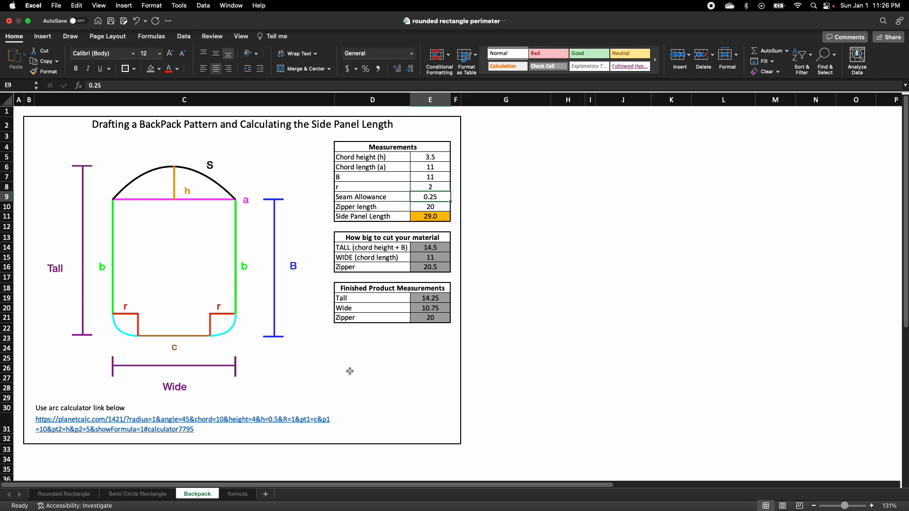
pyautogui.moveTo(206, 509)
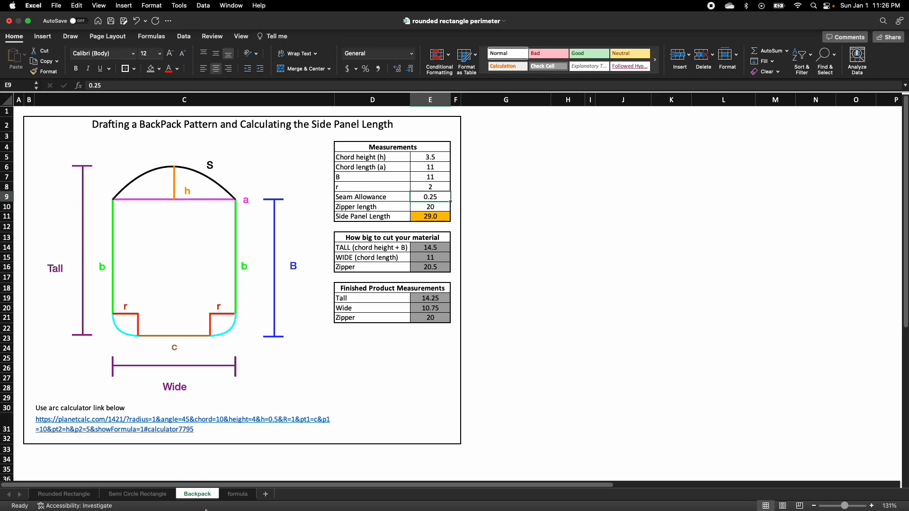
pyautogui.moveTo(573, 328)
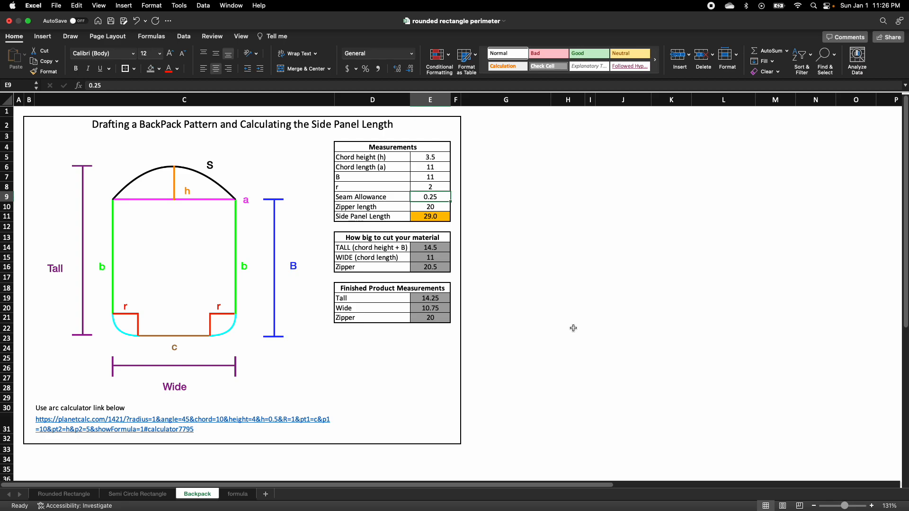
pyautogui.moveTo(491, 329)
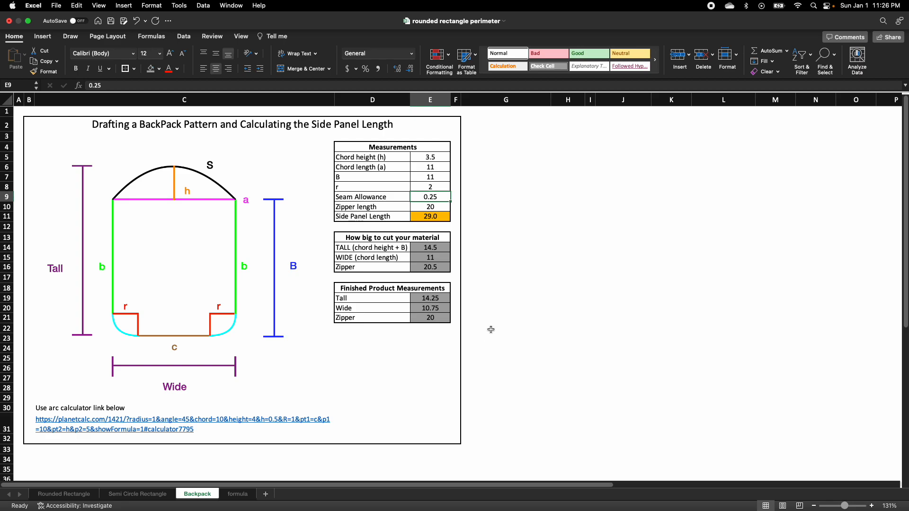
pyautogui.moveTo(457, 325)
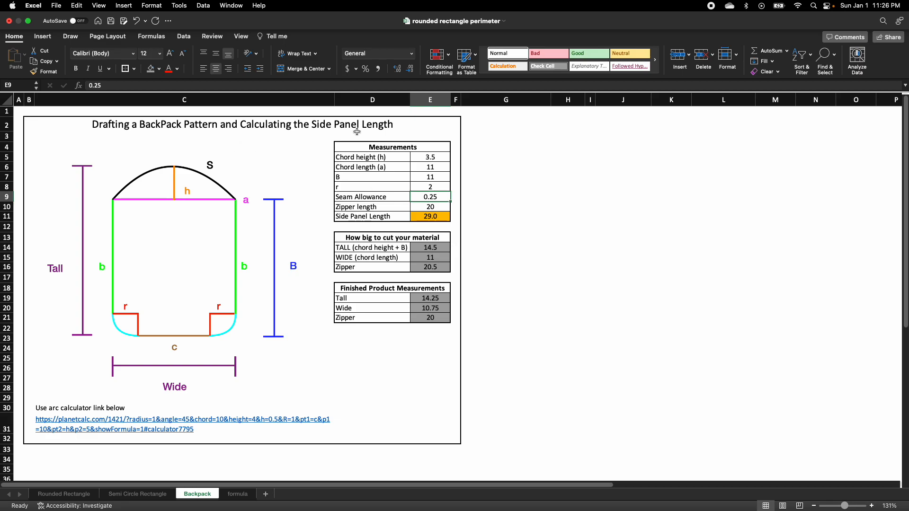
pyautogui.moveTo(369, 353)
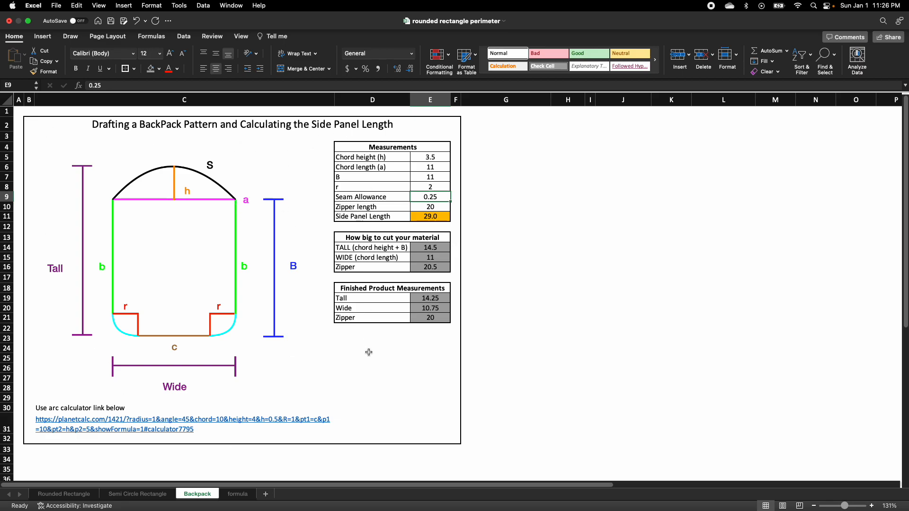
pyautogui.moveTo(460, 165)
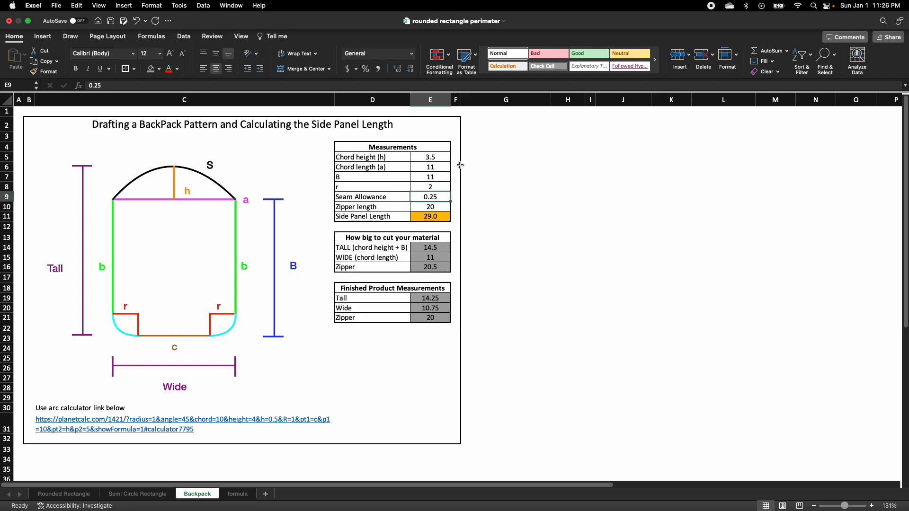
pyautogui.click(430, 206)
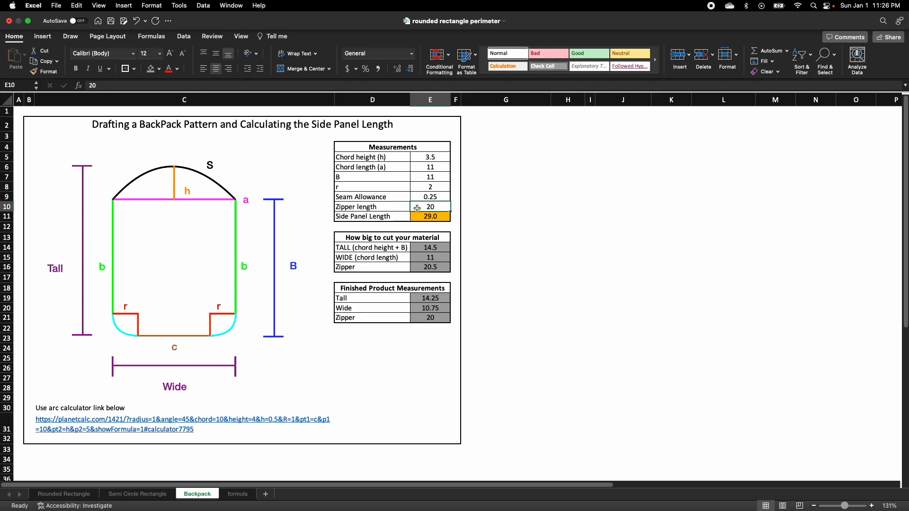
pyautogui.moveTo(420, 207)
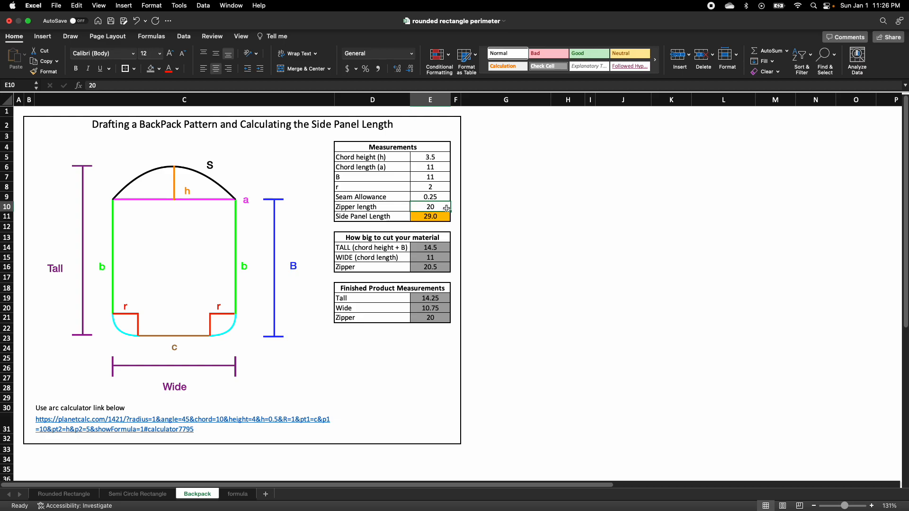
pyautogui.click(430, 217)
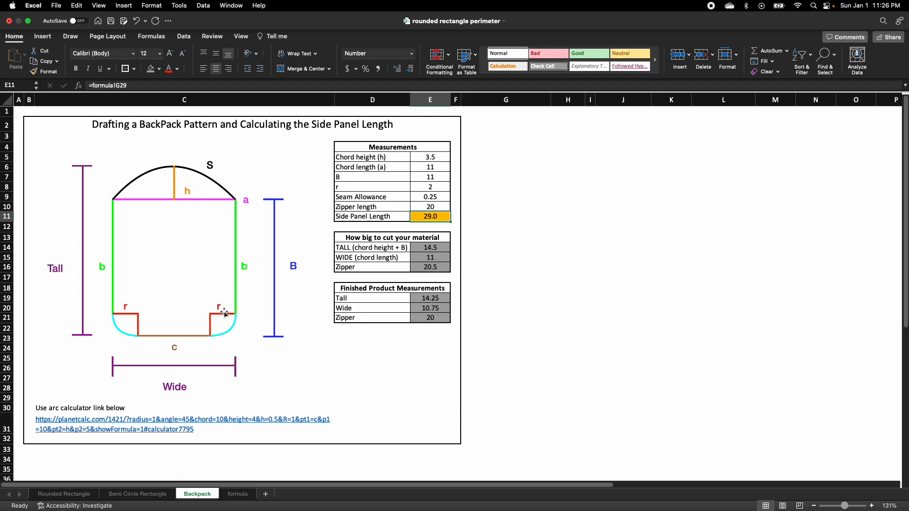
pyautogui.moveTo(123, 323)
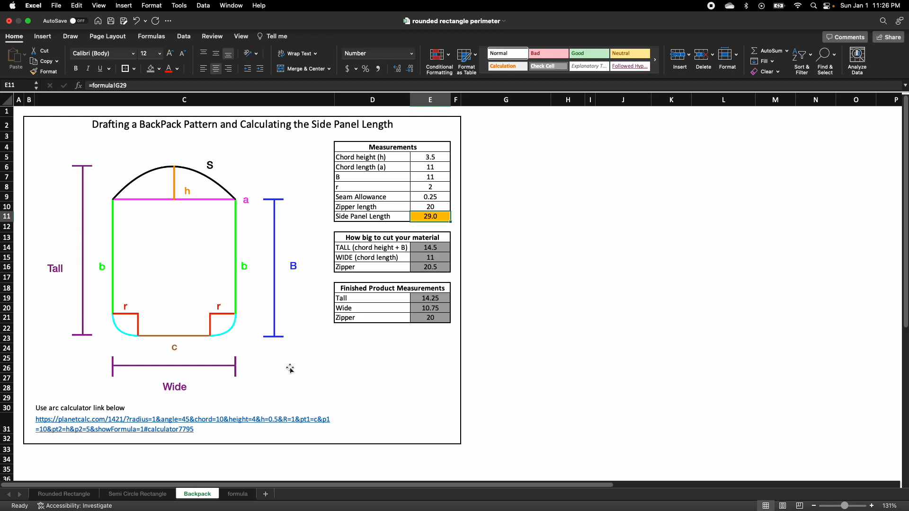
pyautogui.moveTo(467, 214)
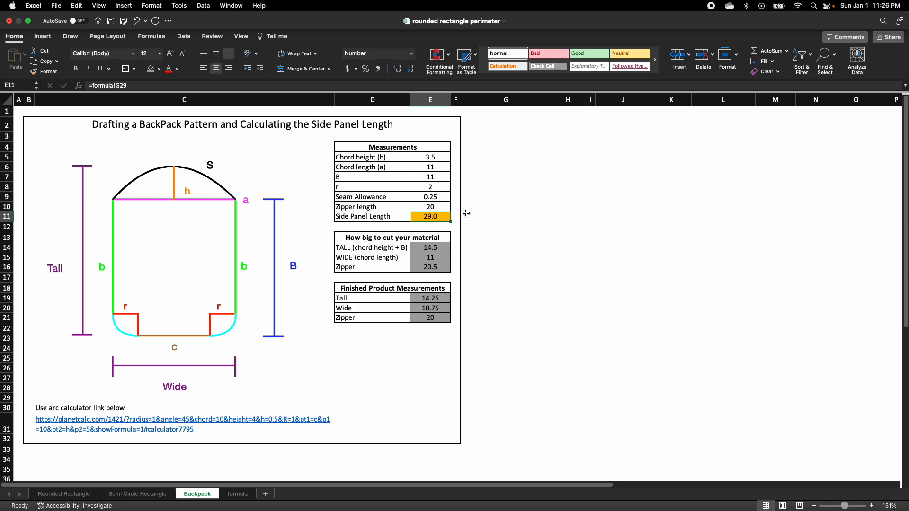
pyautogui.moveTo(234, 338)
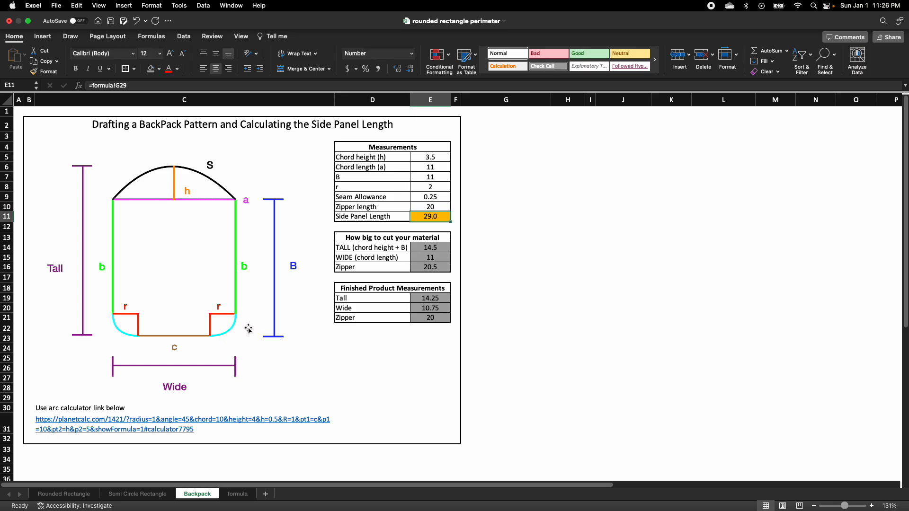
pyautogui.moveTo(227, 333)
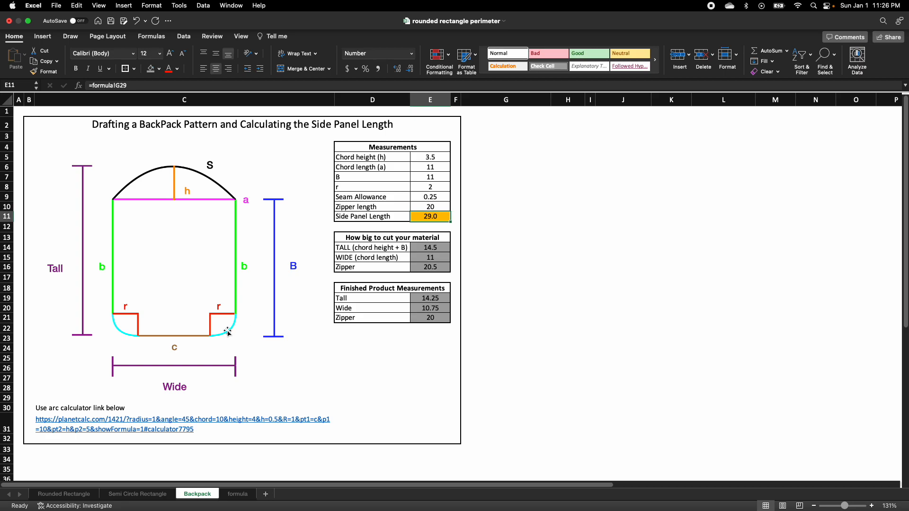
pyautogui.moveTo(279, 305)
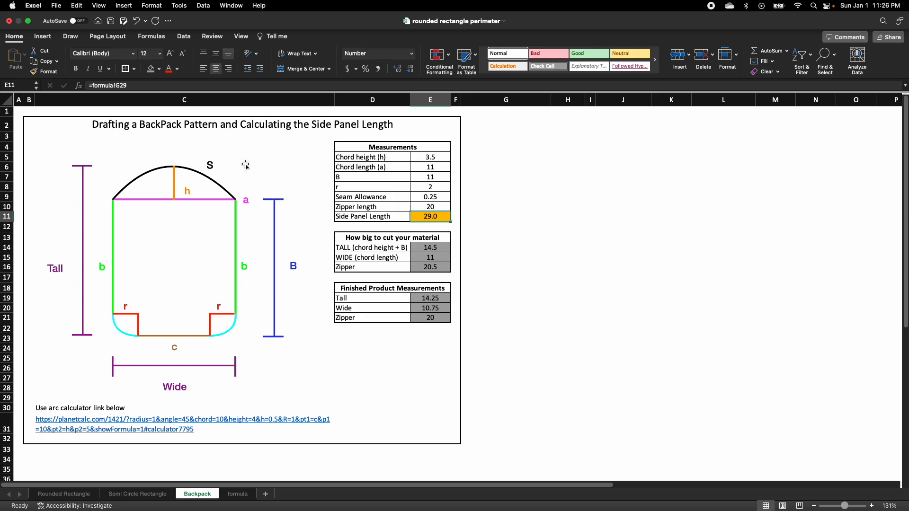
pyautogui.moveTo(208, 132)
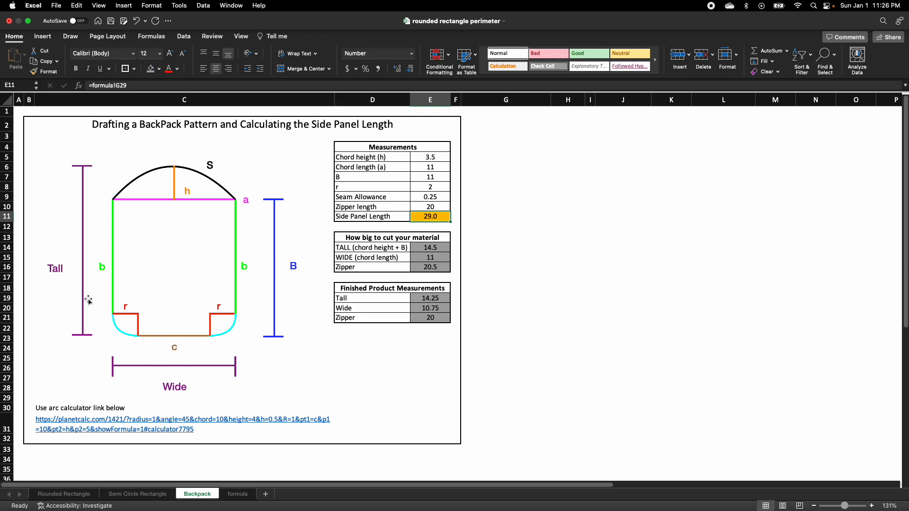
pyautogui.moveTo(353, 365)
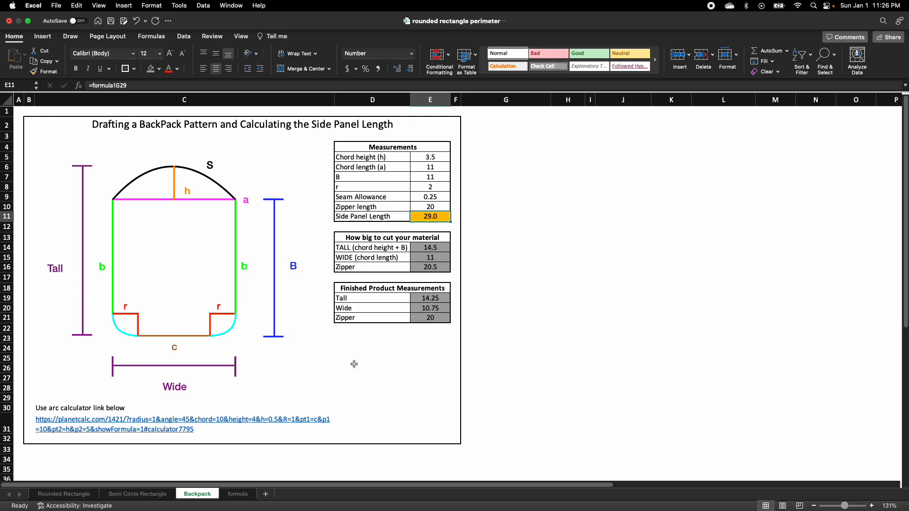
pyautogui.moveTo(471, 341)
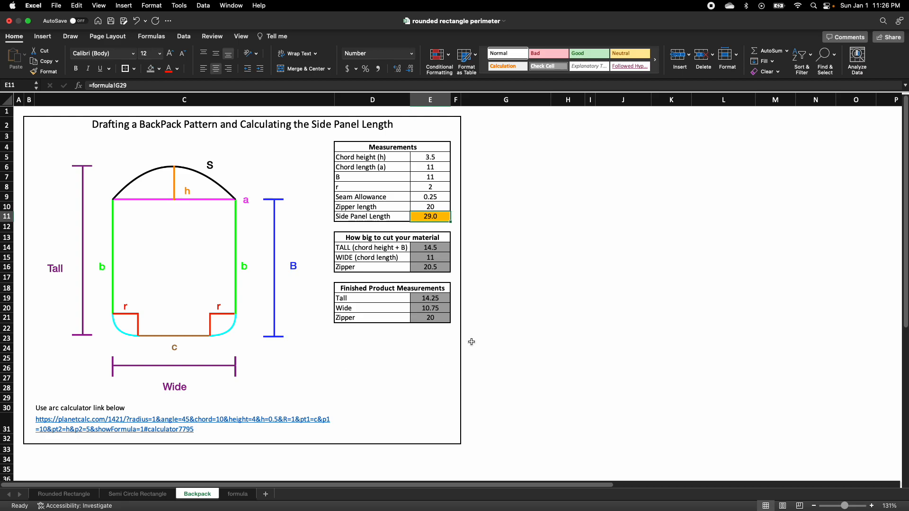
pyautogui.moveTo(315, 387)
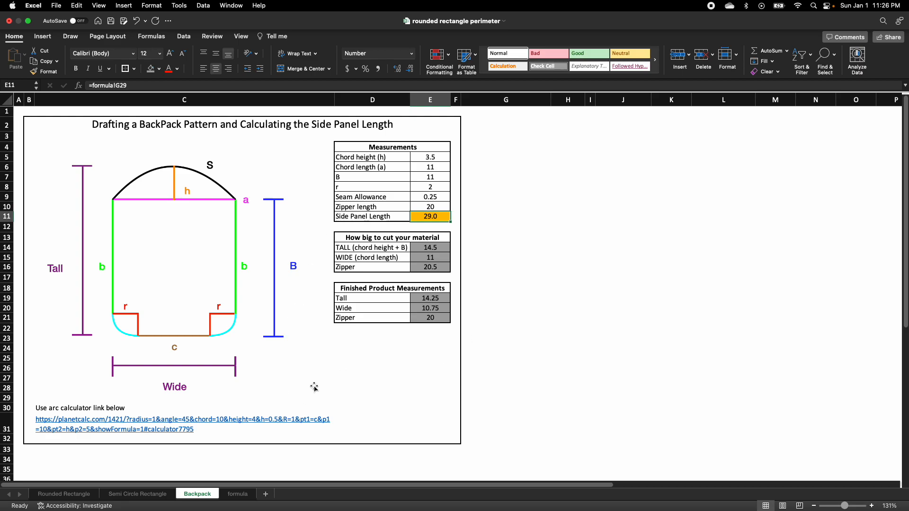
pyautogui.moveTo(444, 395)
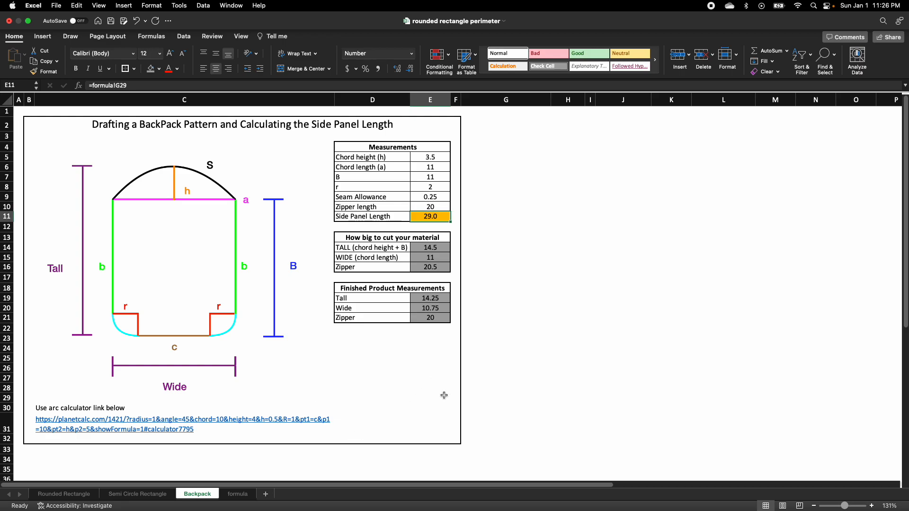
pyautogui.moveTo(301, 369)
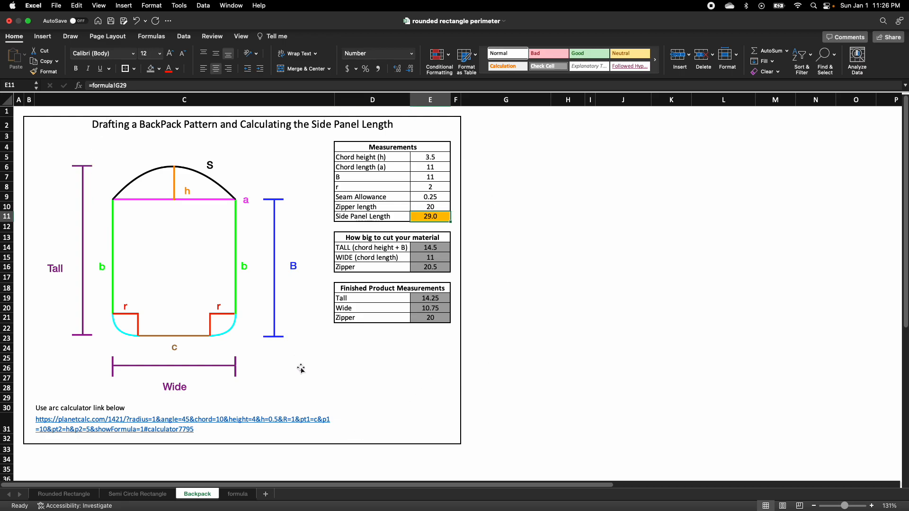
pyautogui.moveTo(439, 147)
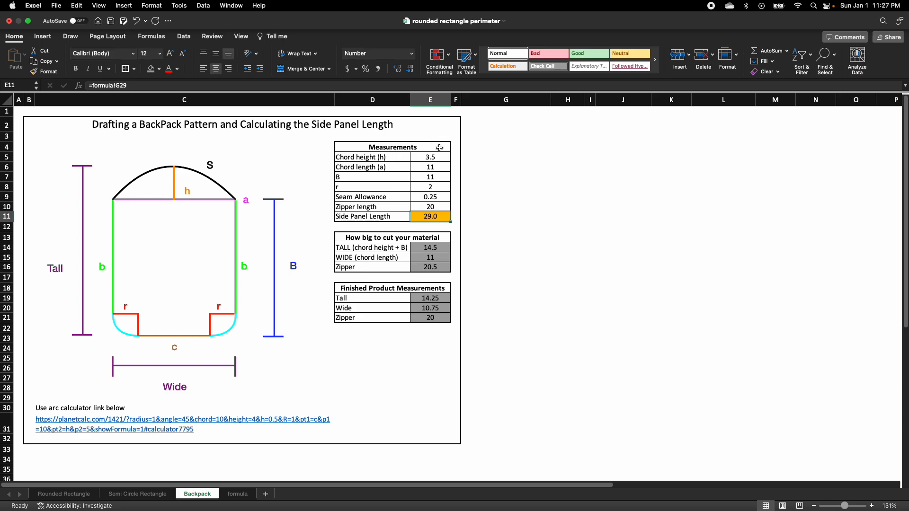
pyautogui.click(431, 158)
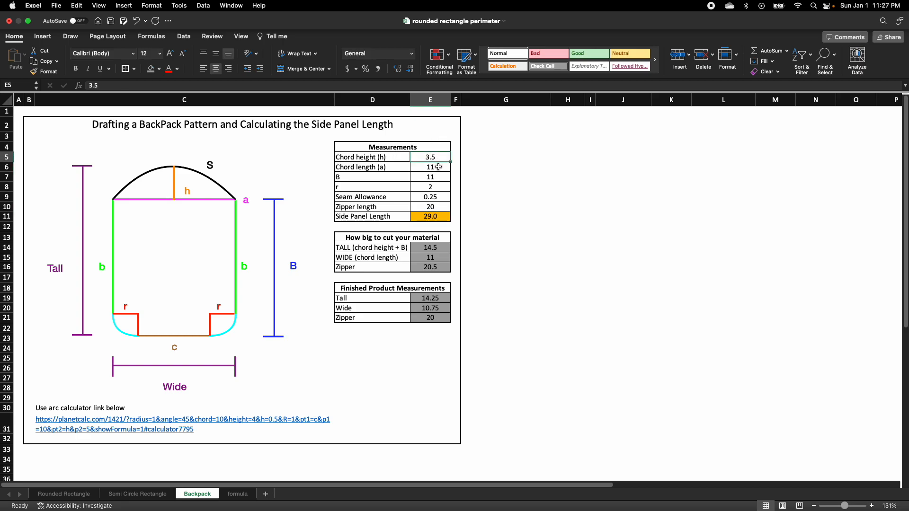
pyautogui.click(430, 187)
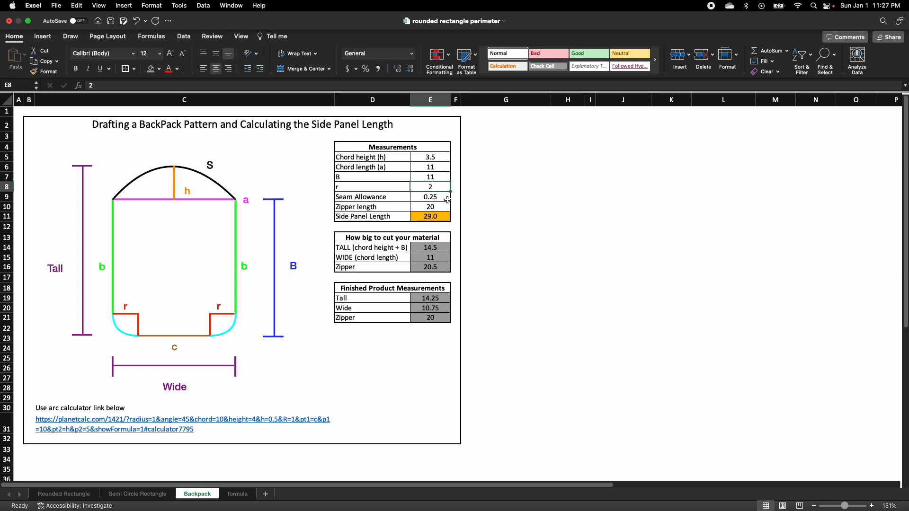
pyautogui.moveTo(312, 284)
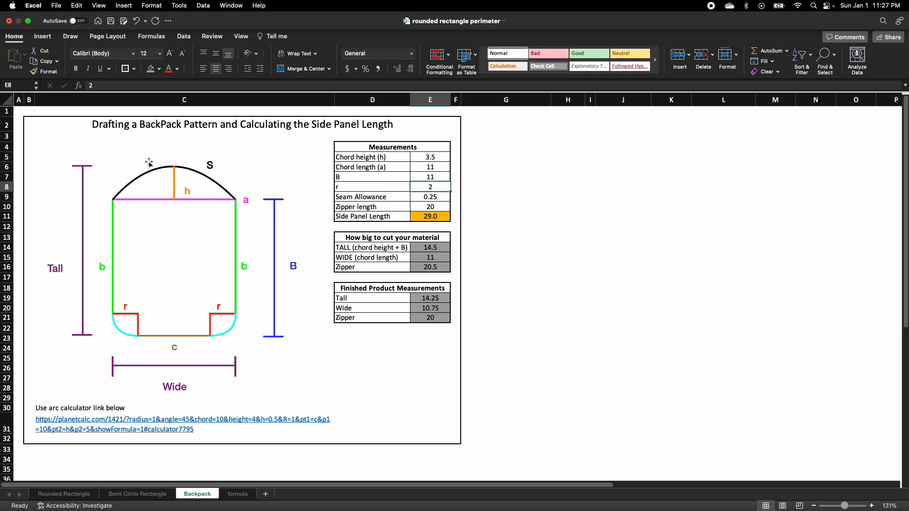
pyautogui.moveTo(74, 213)
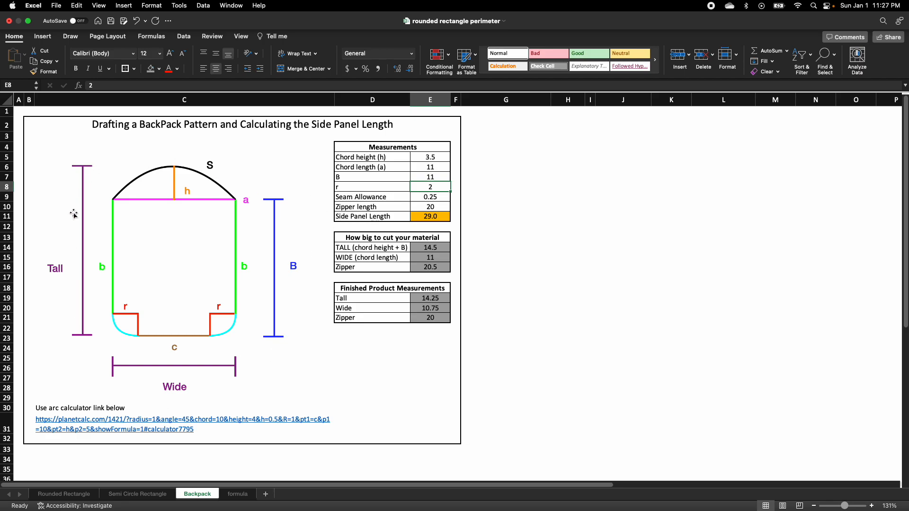